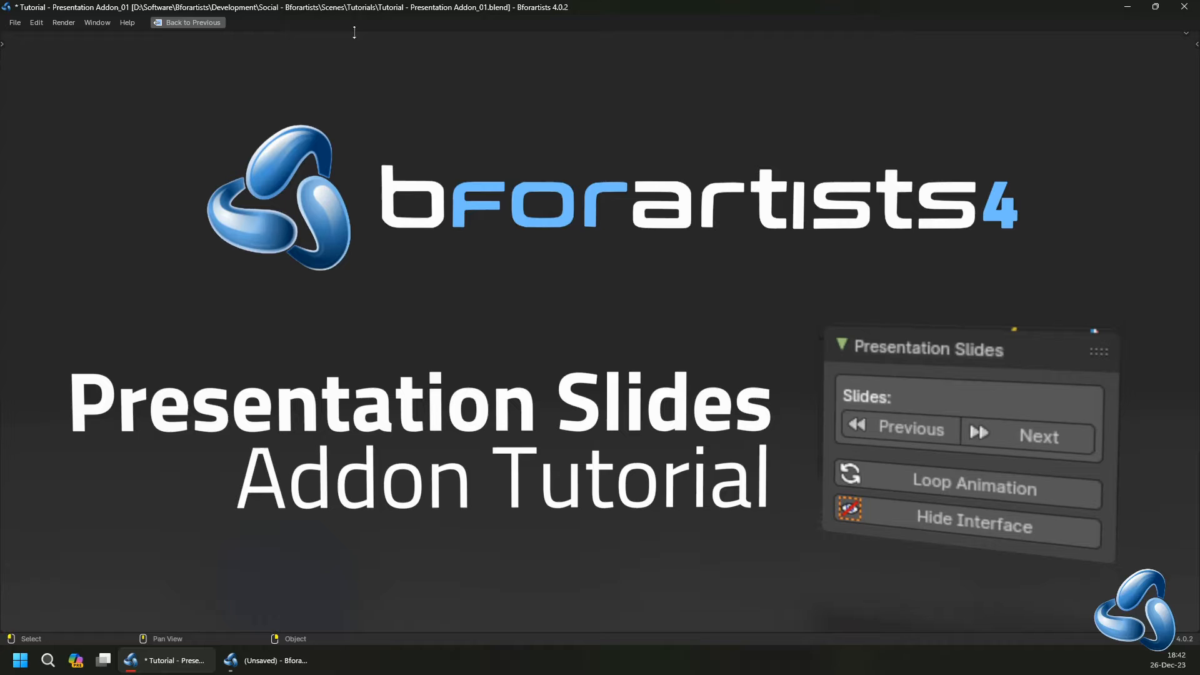
Advance the presentation past the title and 'What is it?' slides.
click(1038, 437)
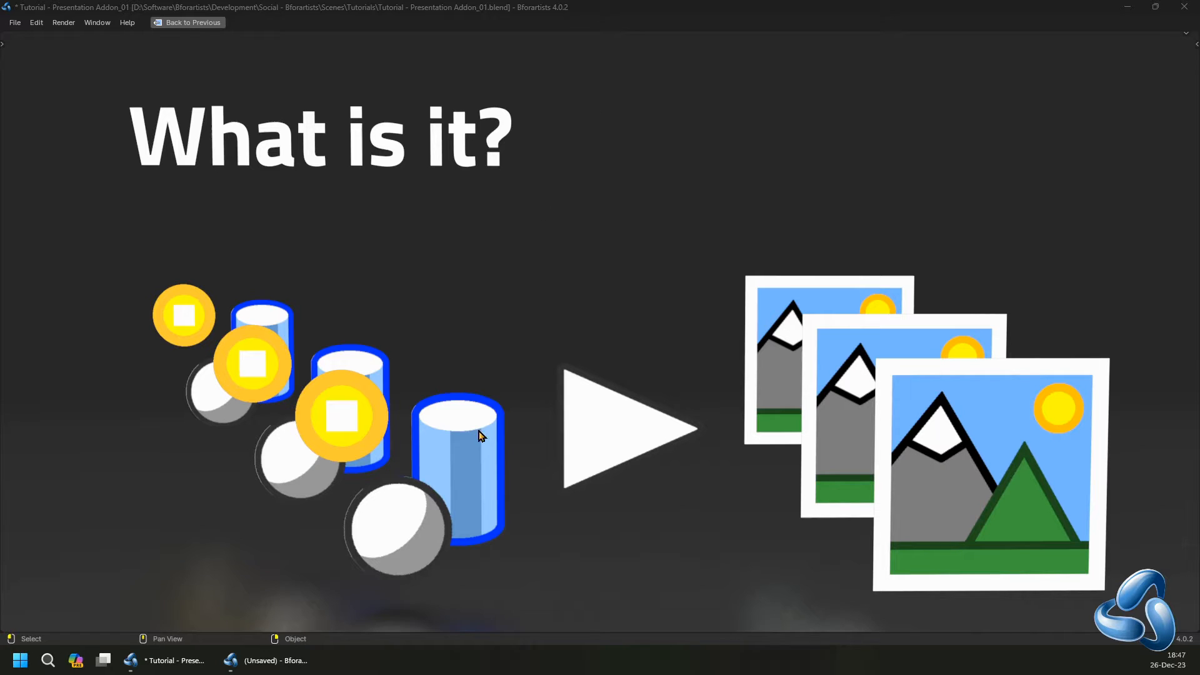
key(g)
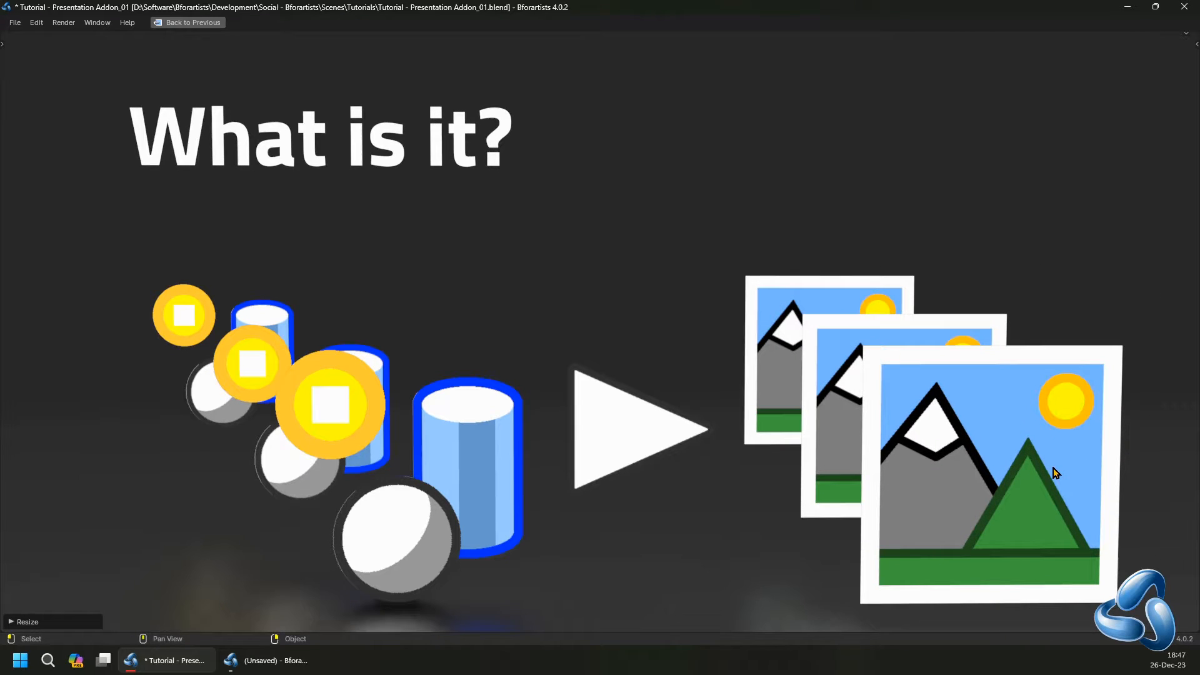
mouse_move(712, 365)
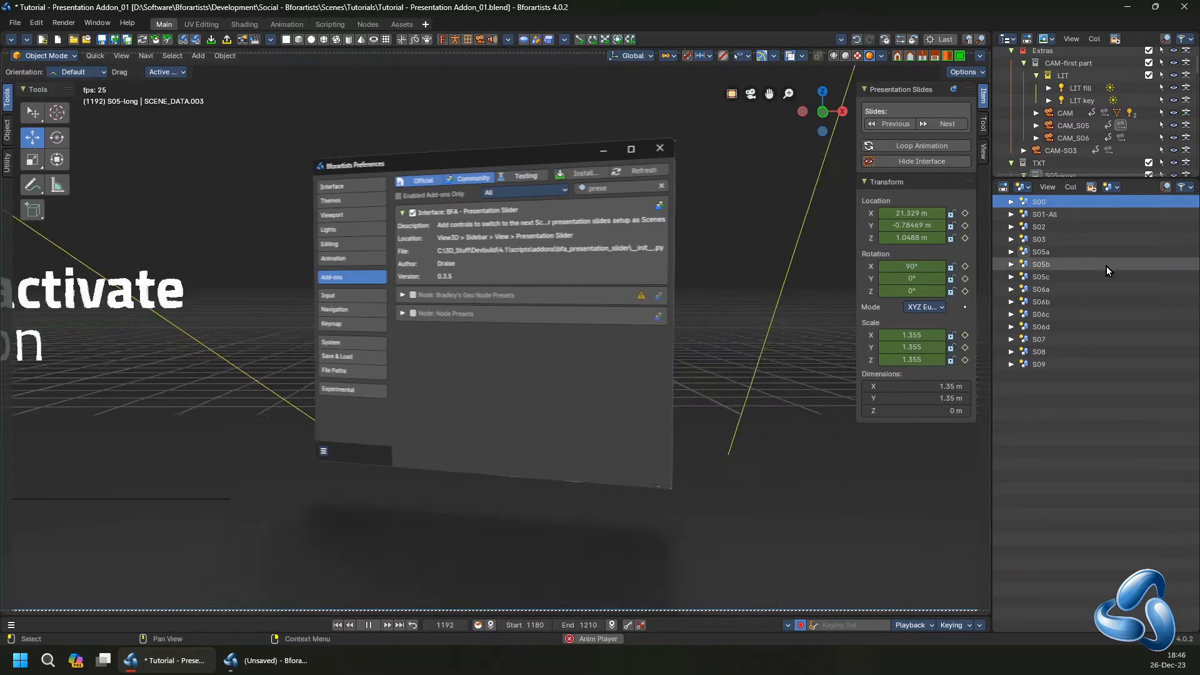
Move to the activation slide and enable the Presentation Slider add-on in Preferences.
click(659, 147)
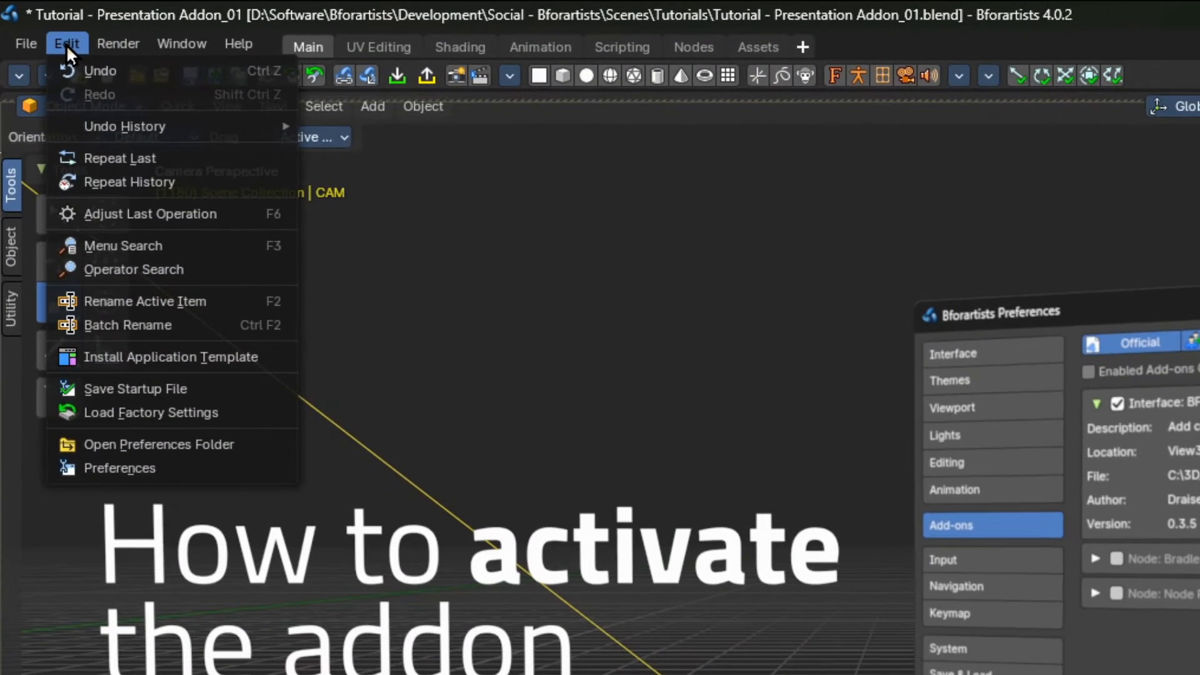
click(119, 467)
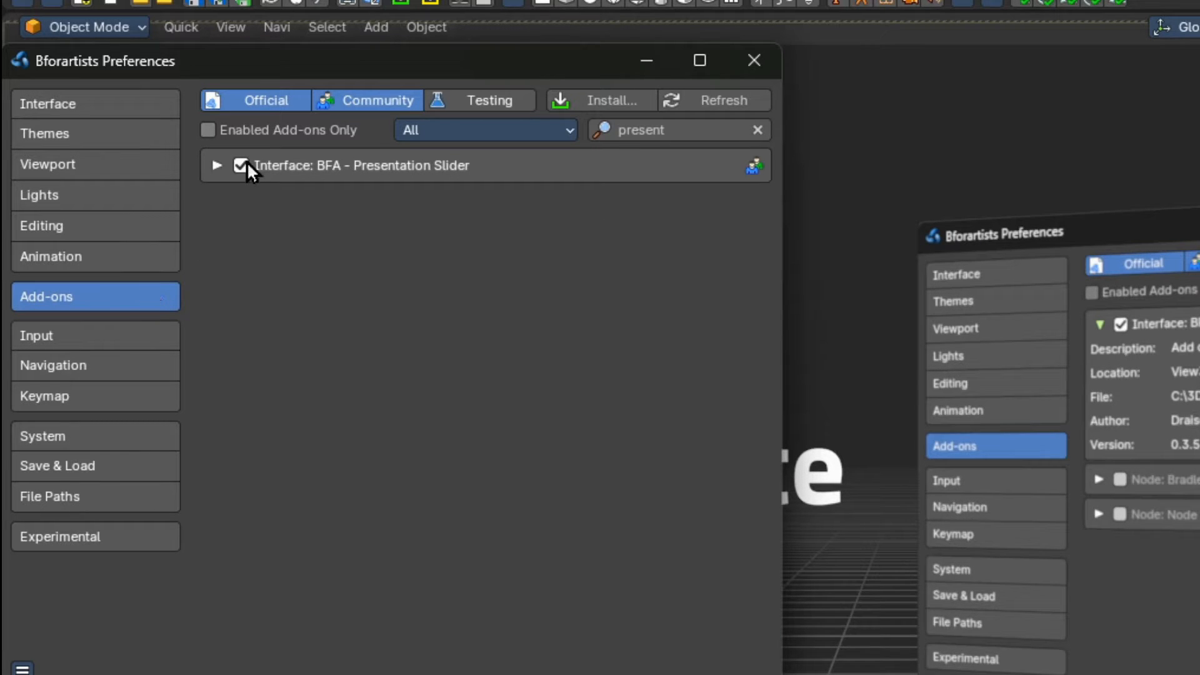
click(217, 165)
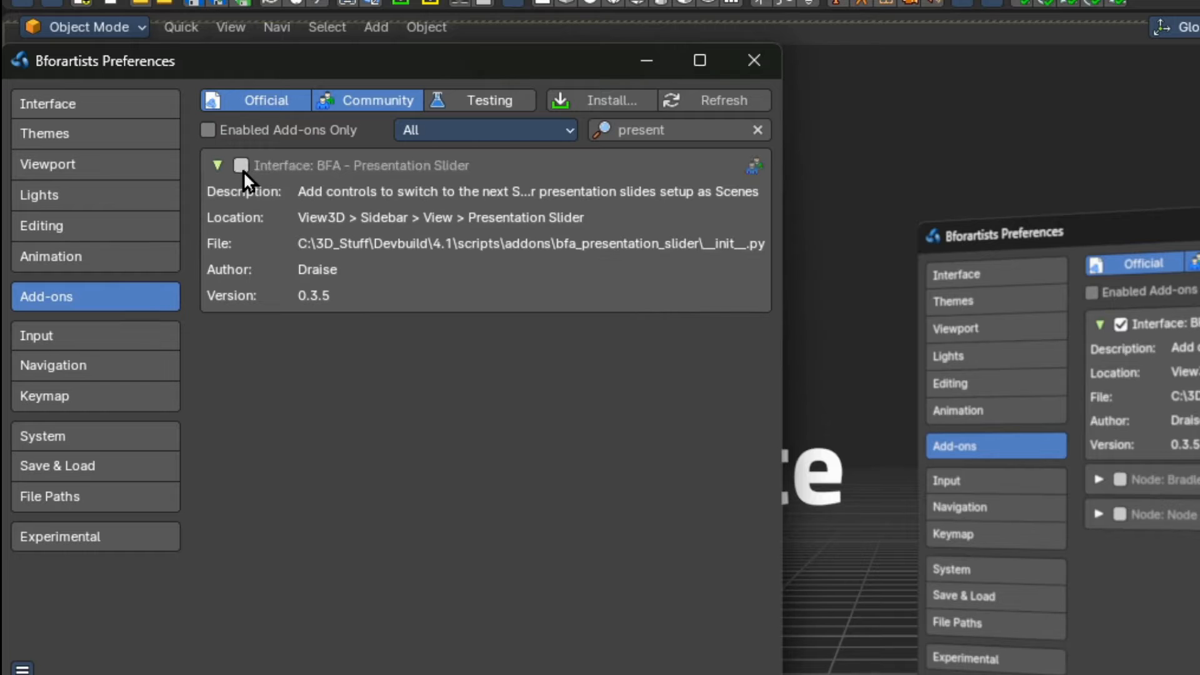
click(241, 165)
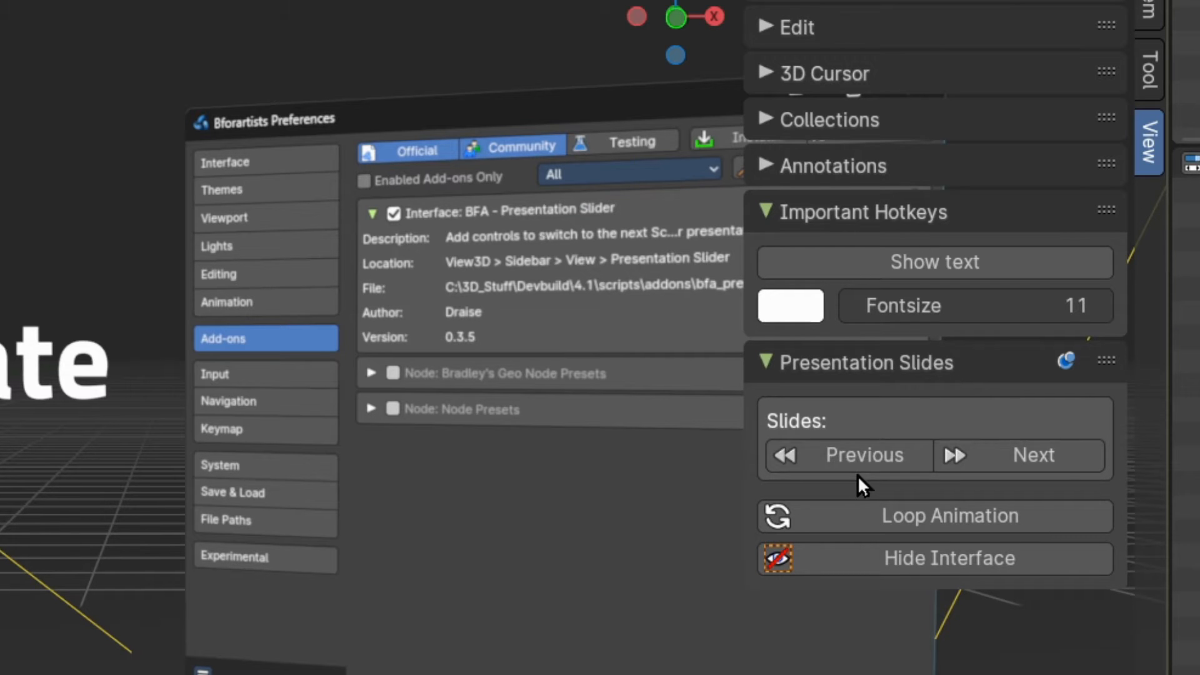
Advance to the '1. Setup the Scenes' slide and step through its builds.
click(949, 559)
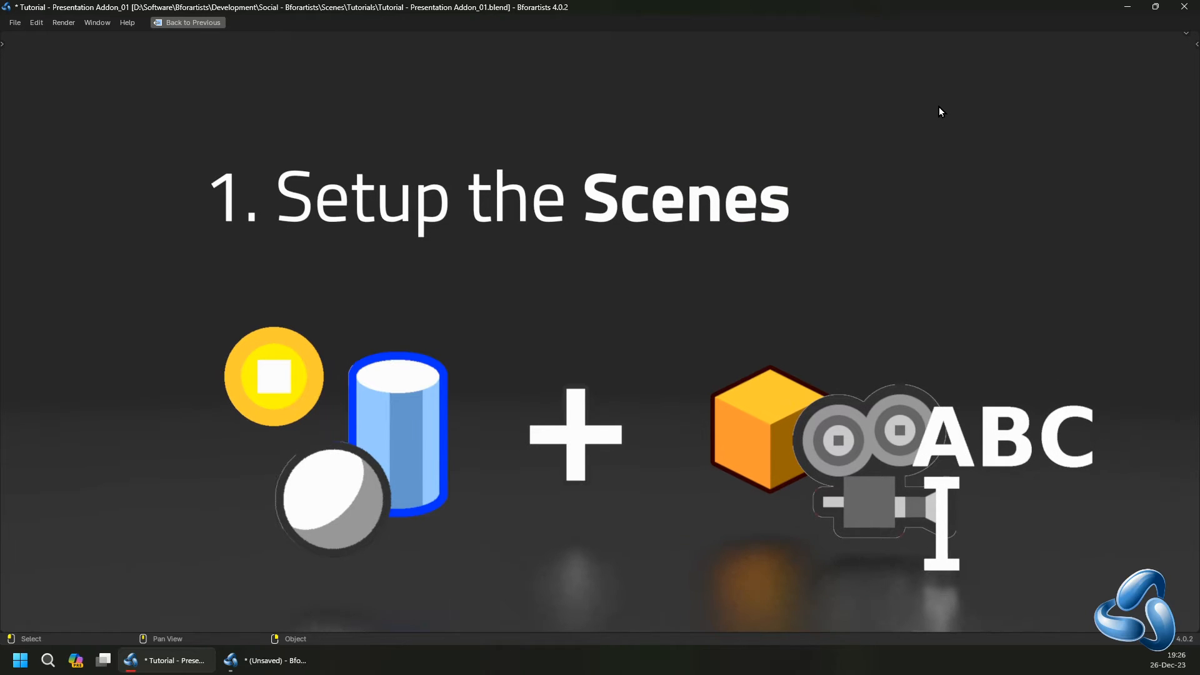
click(187, 23)
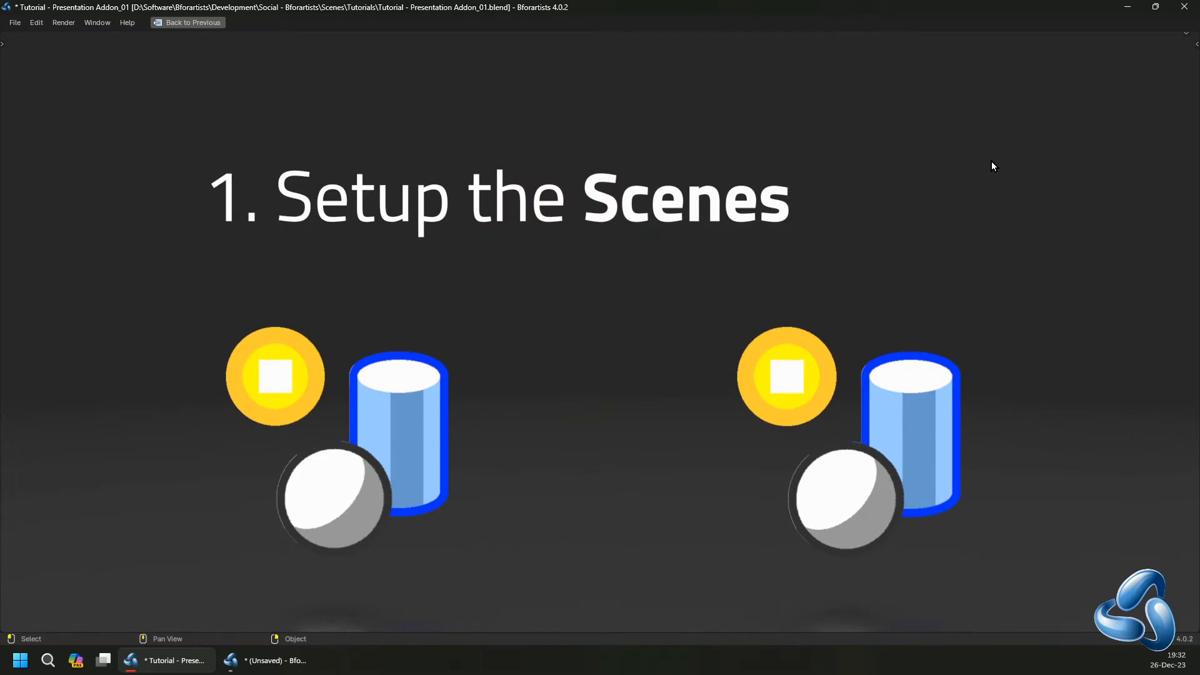
mouse_move(993, 166)
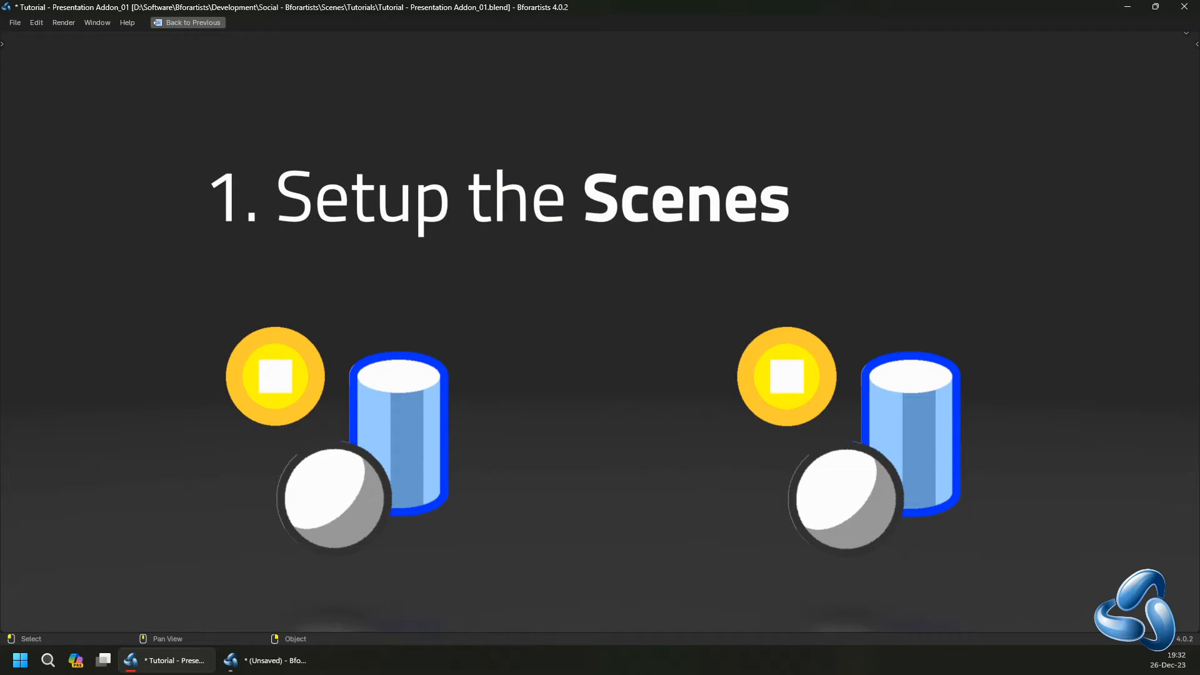
click(188, 23)
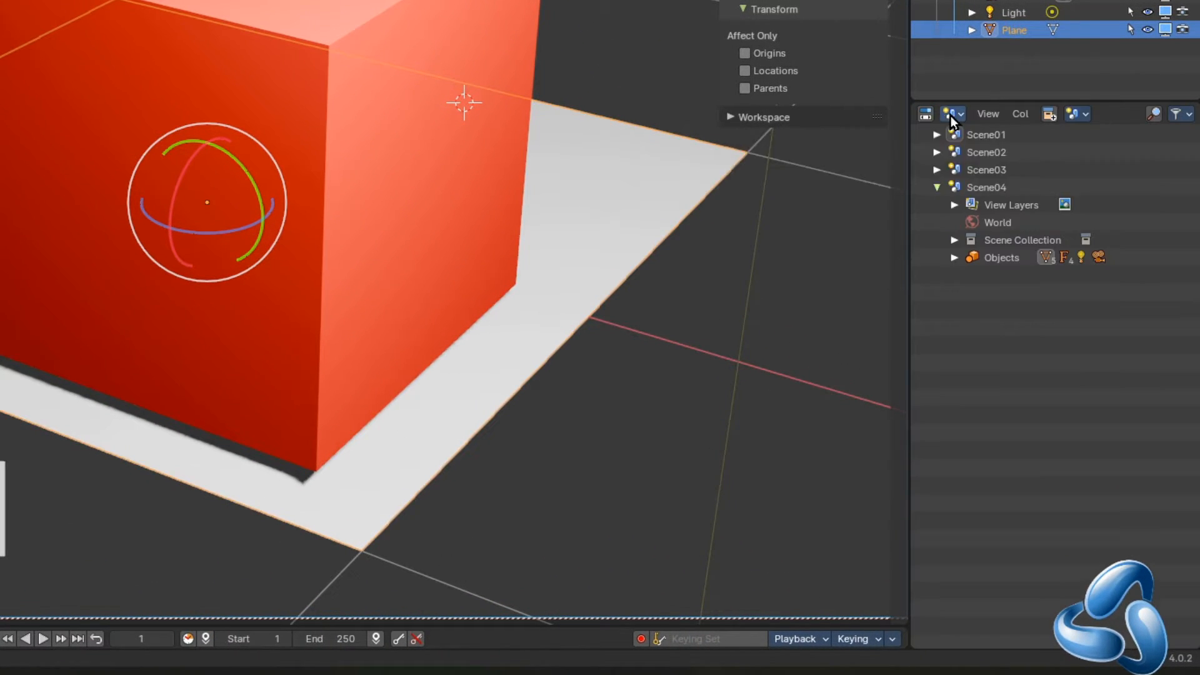
Show scenes in the outliner and switch between Scene04 and Scene01.
click(954, 113)
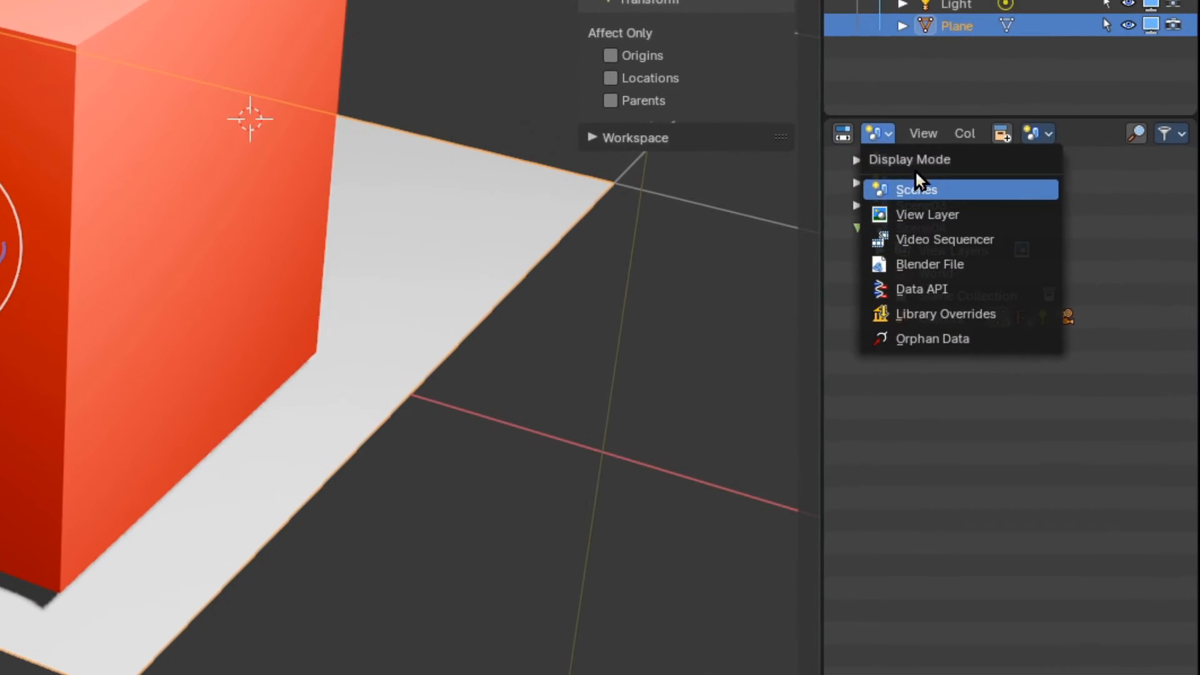
mouse_move(915, 190)
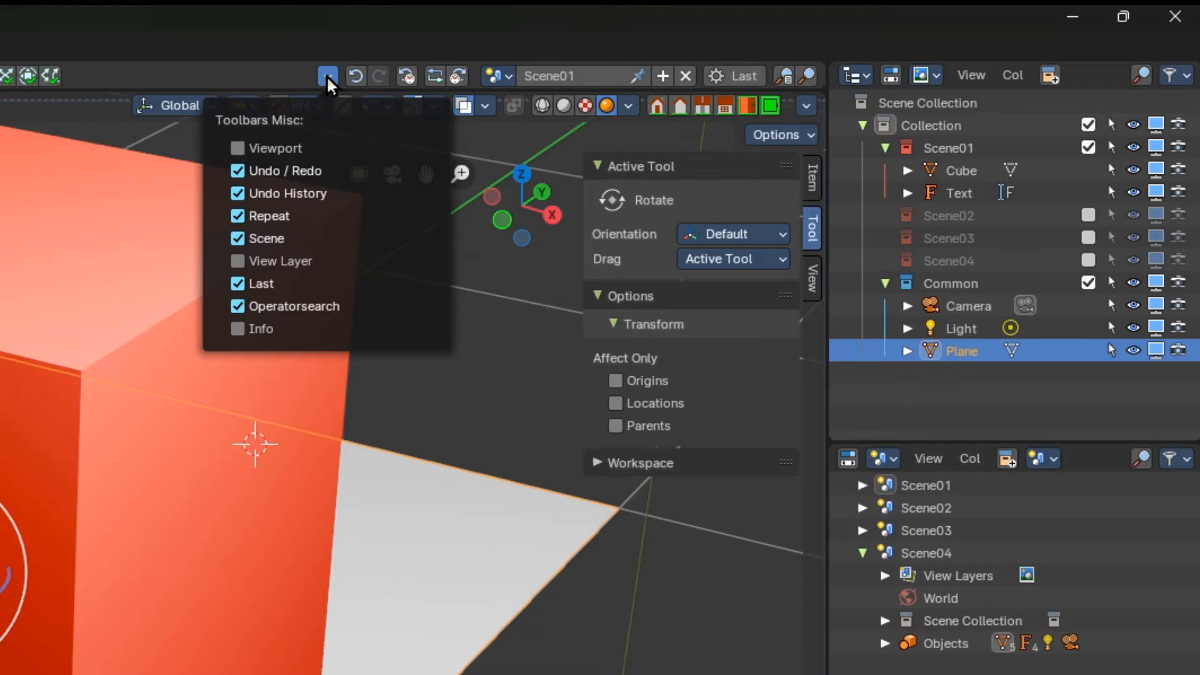
mouse_move(442, 155)
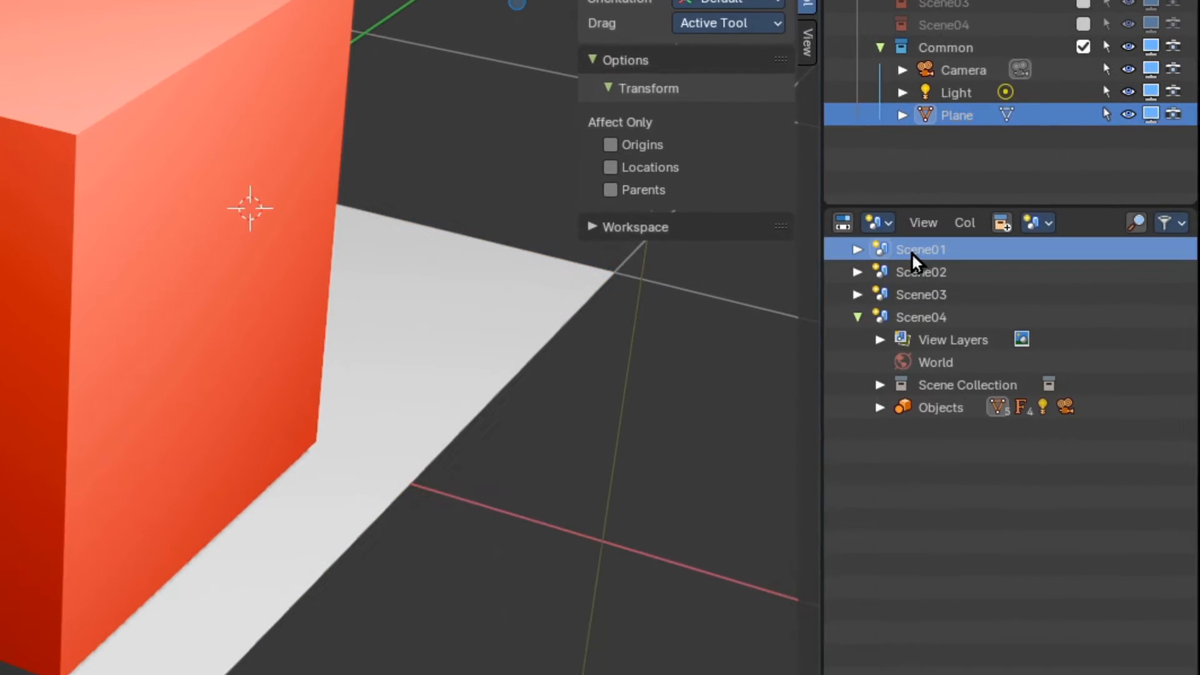
click(921, 317)
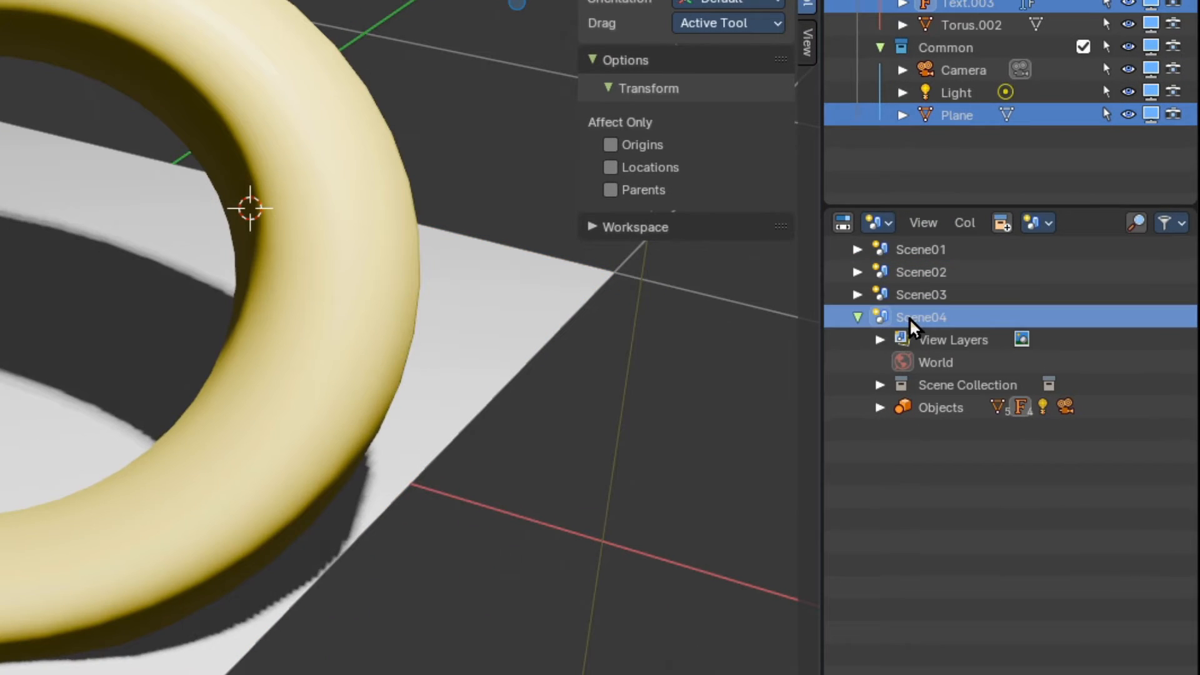
click(919, 249)
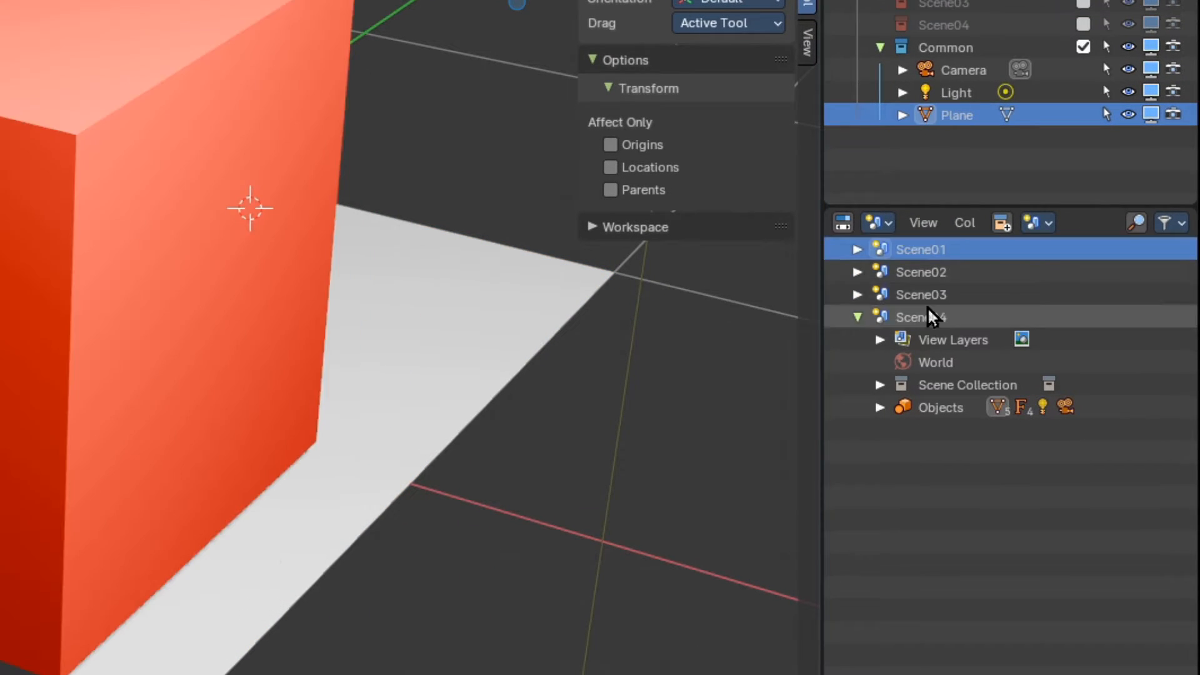
click(921, 317)
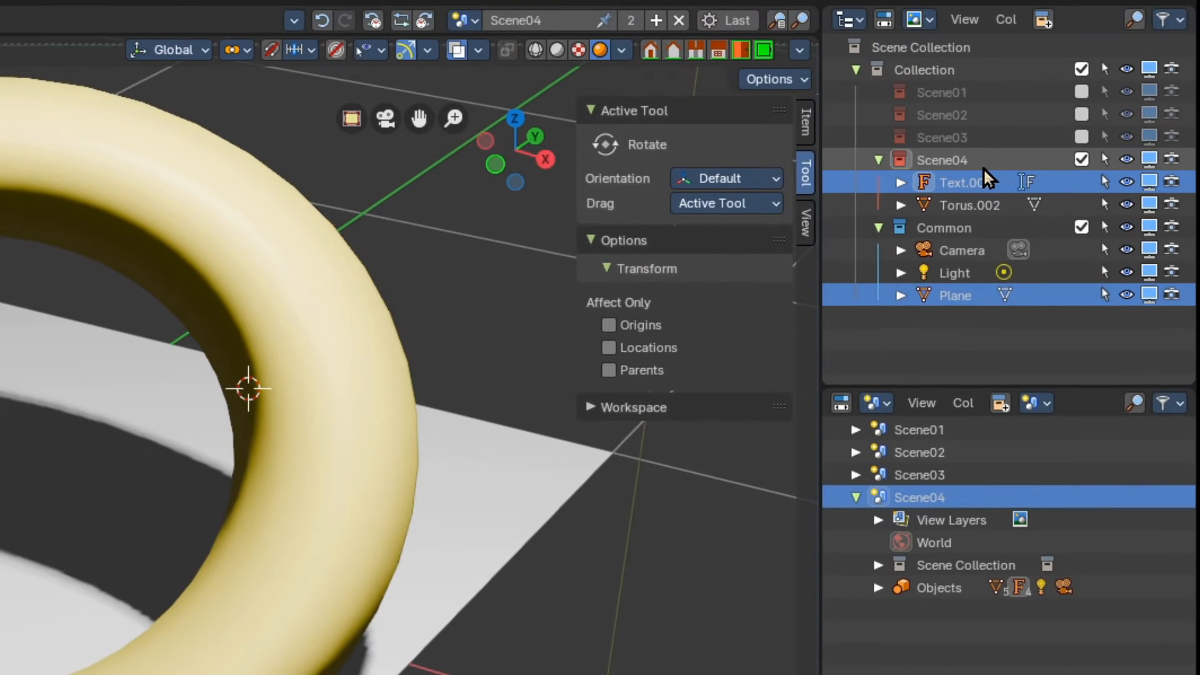
Switch to Scene03, back to Scene04, and select Text.003.
click(917, 474)
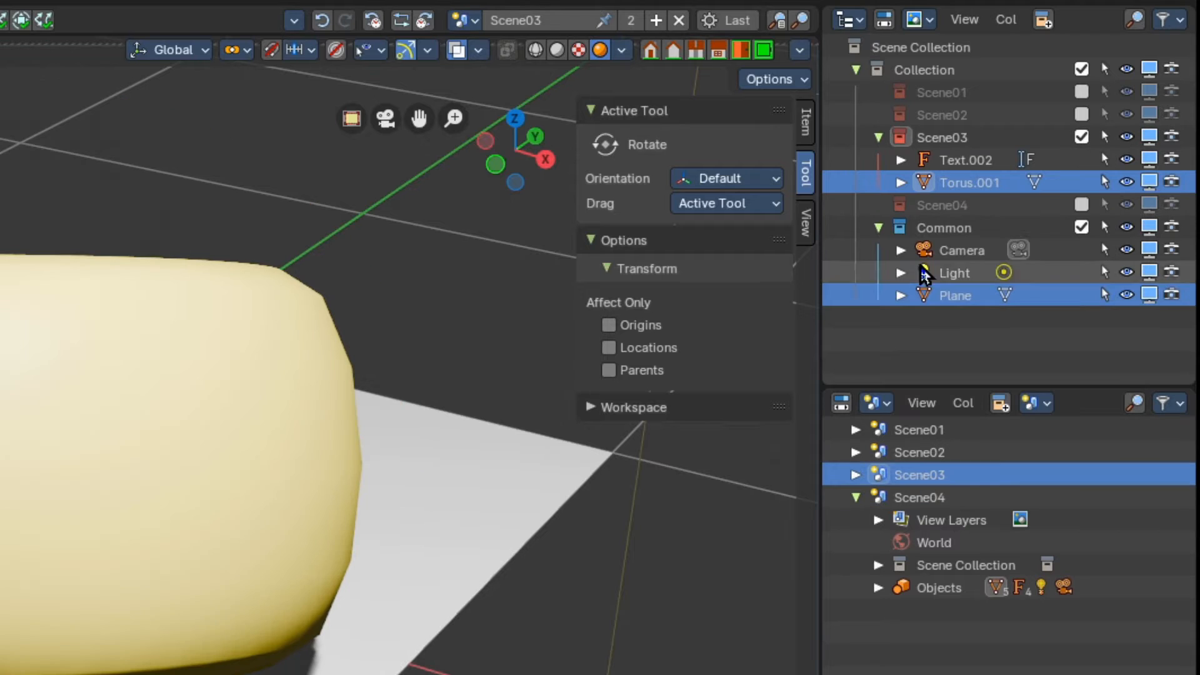
click(943, 227)
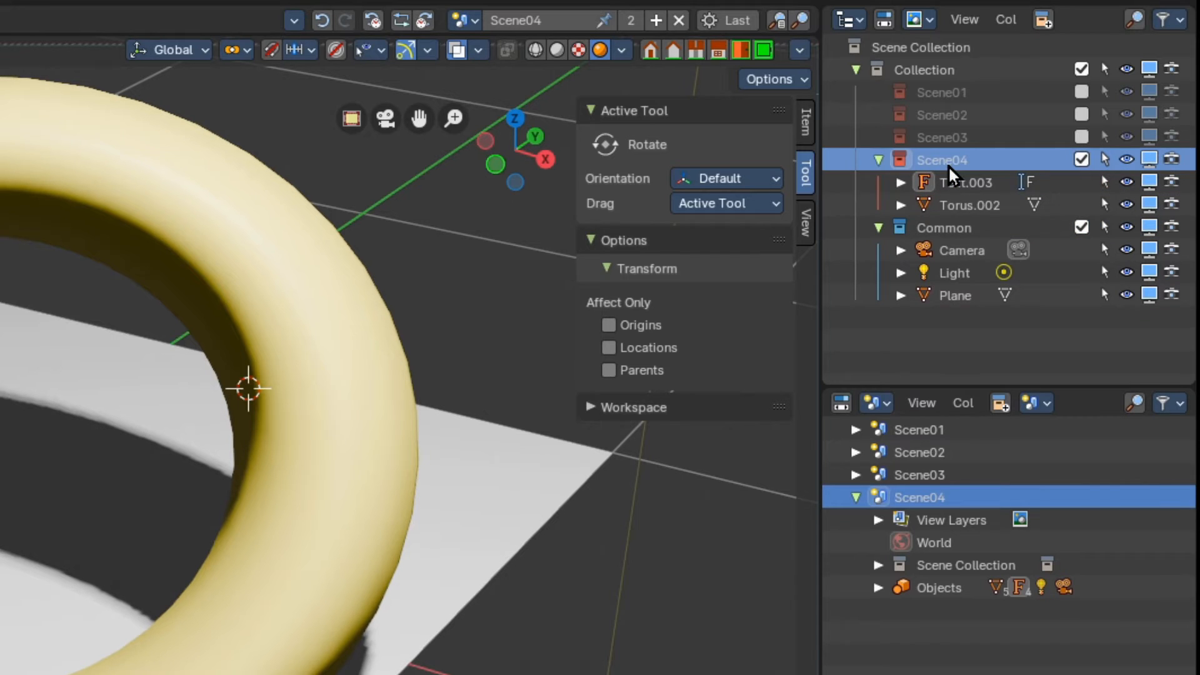
click(964, 182)
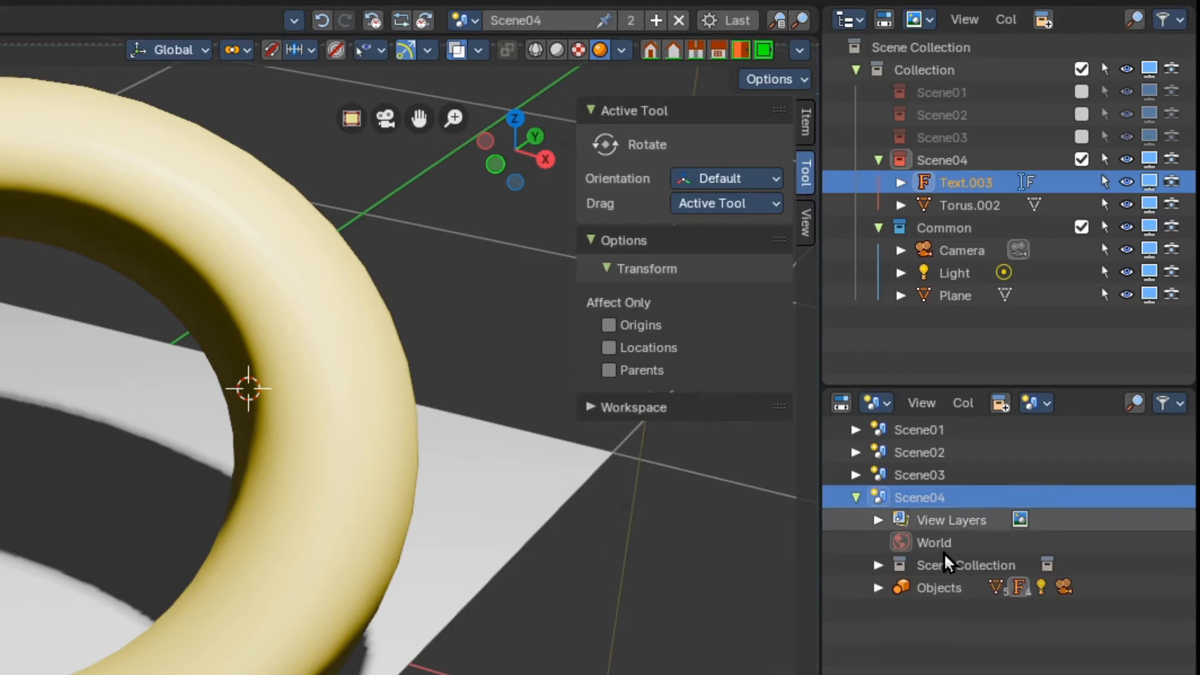
scroll(down, 3)
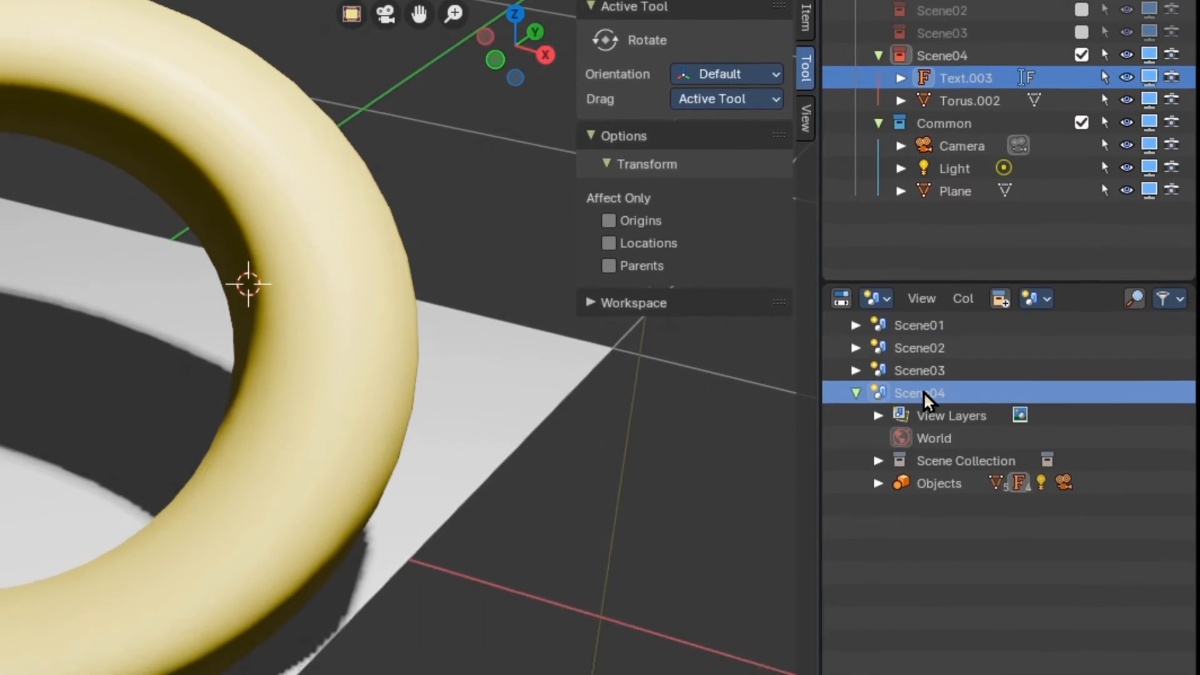
Make a linked copy of Scene04, renaming the scene and its collection Scene05.
right_click(918, 393)
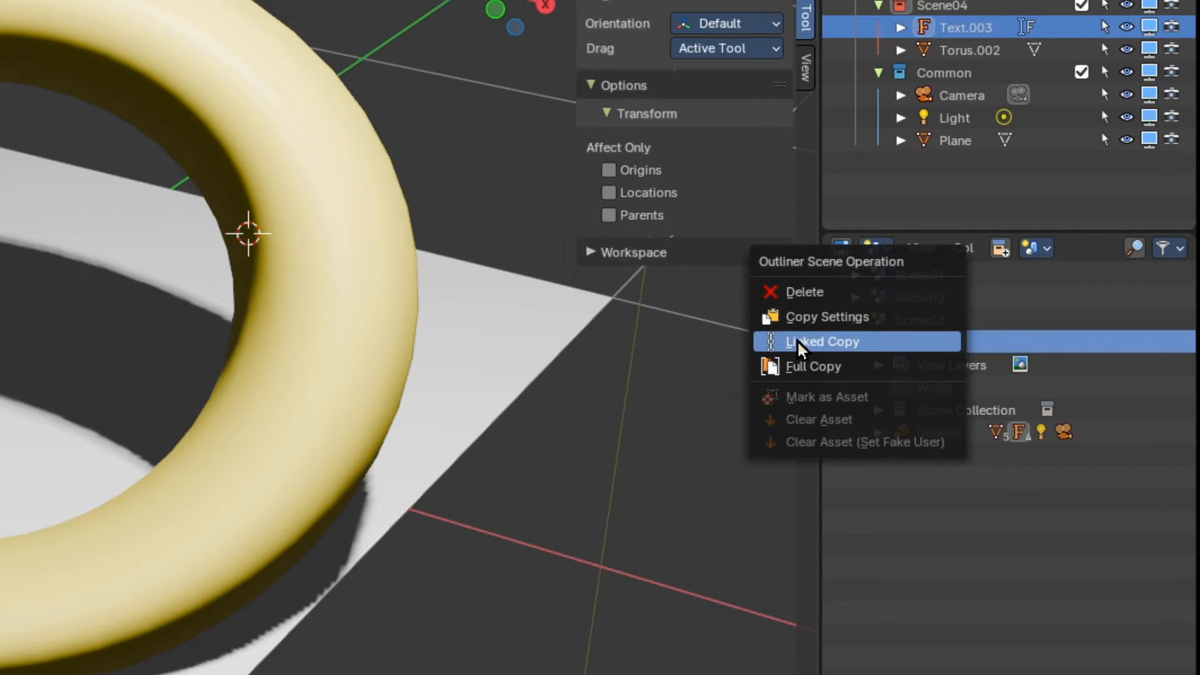
mouse_move(825, 316)
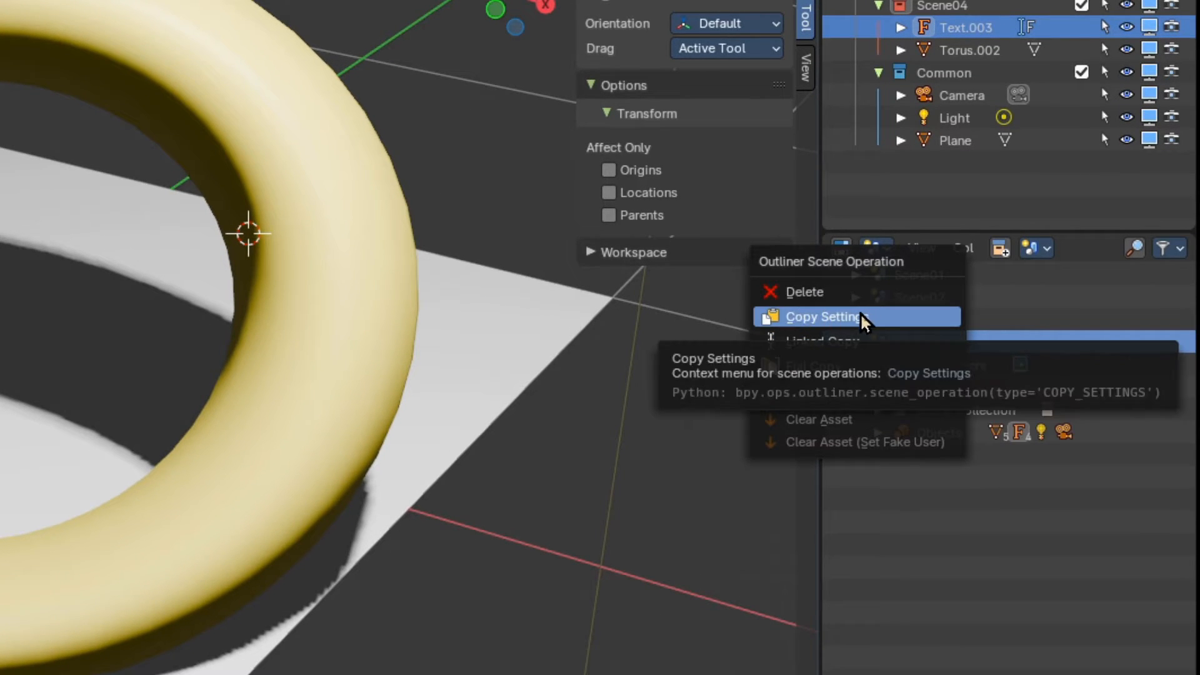
mouse_move(811, 366)
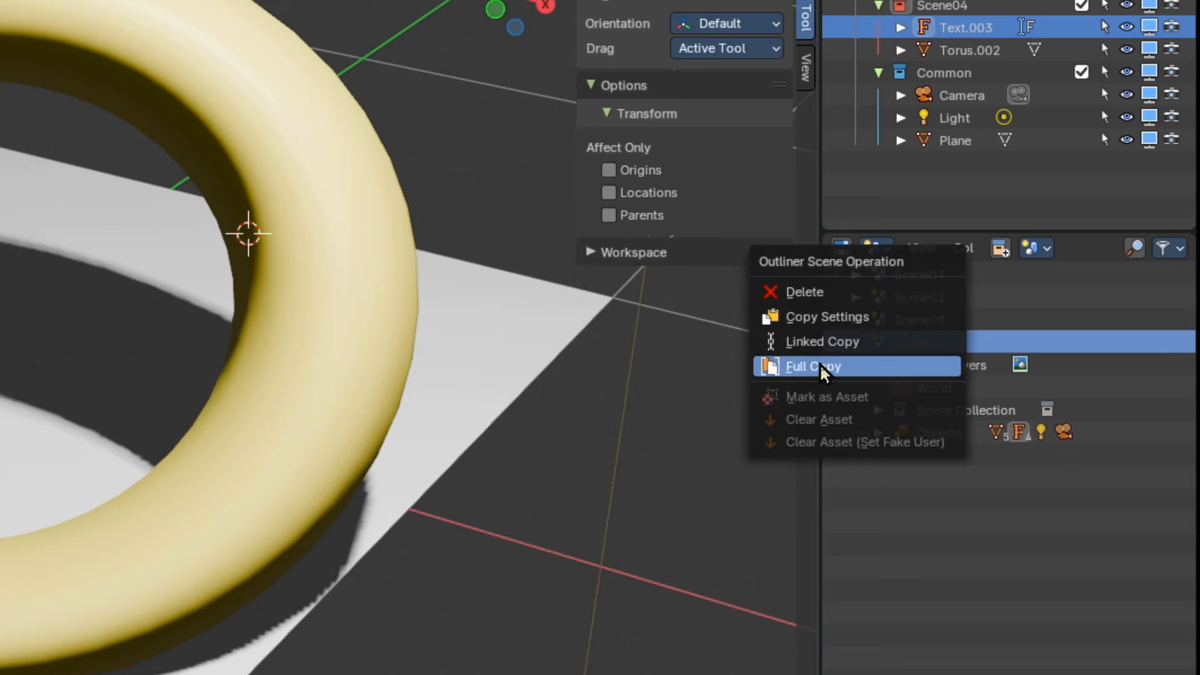
mouse_move(811, 342)
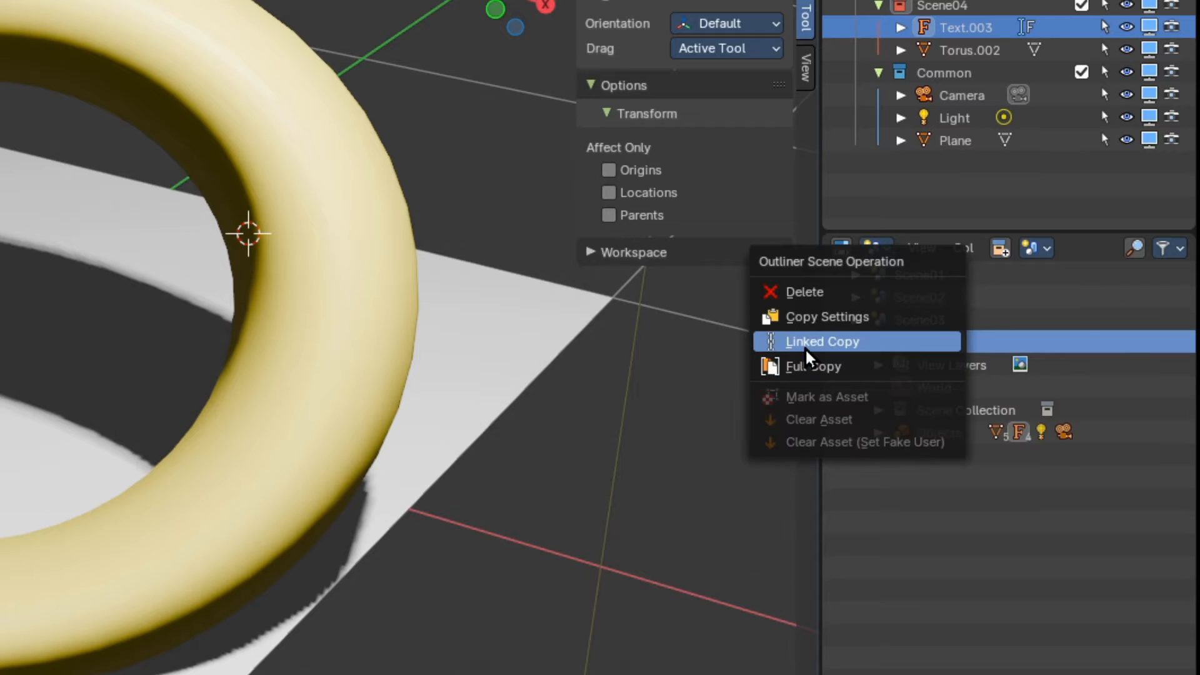
mouse_move(811, 356)
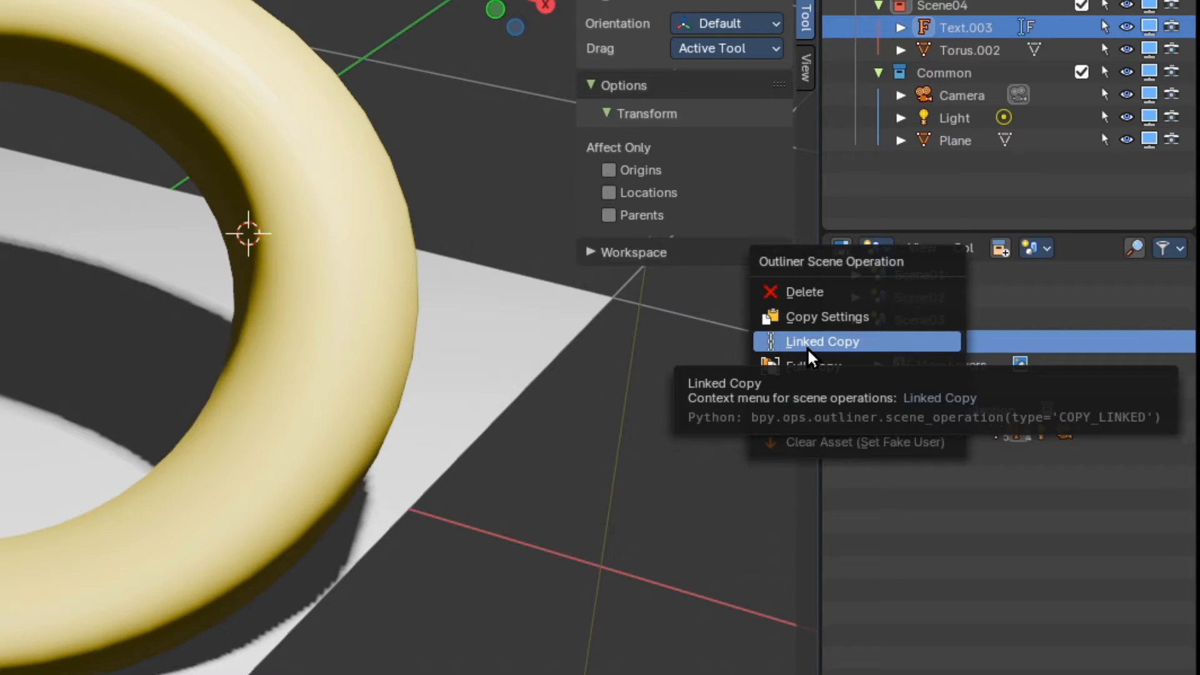
click(822, 341)
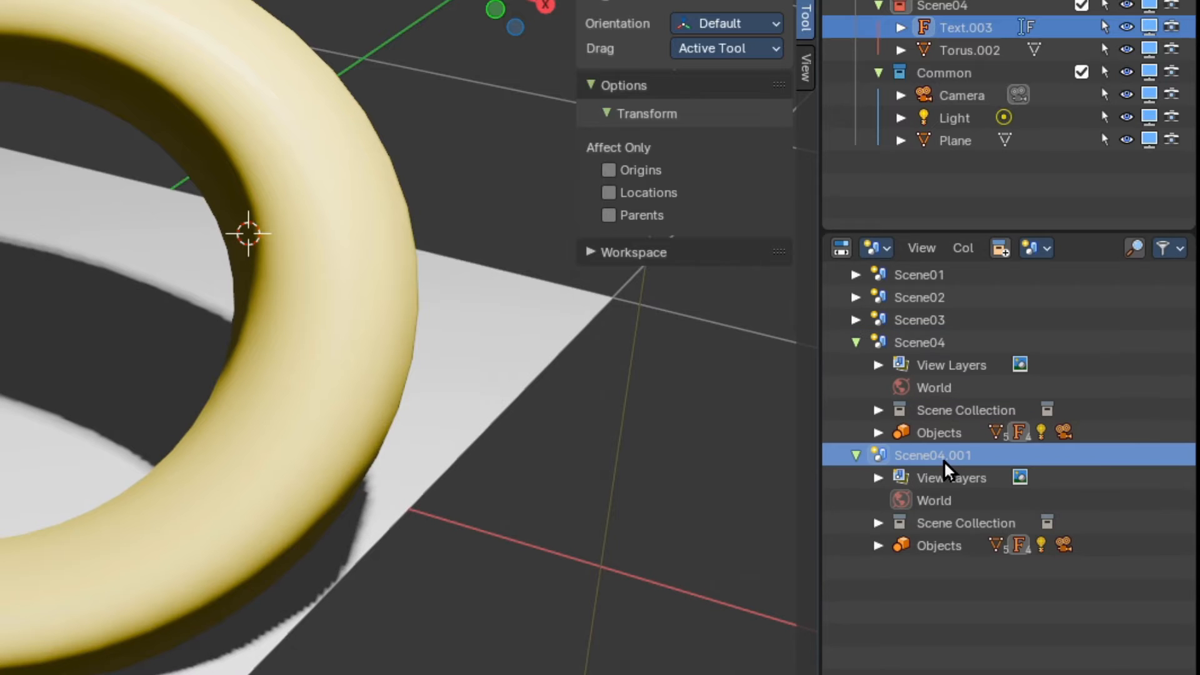
double_click(932, 455)
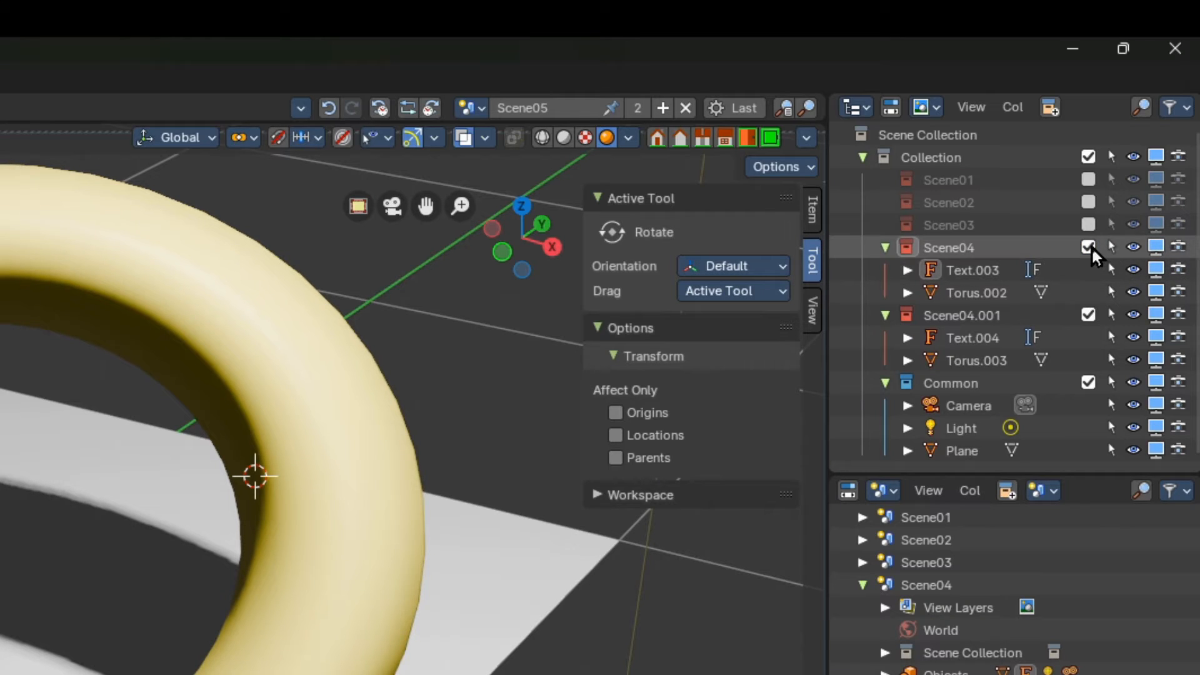
double_click(961, 269)
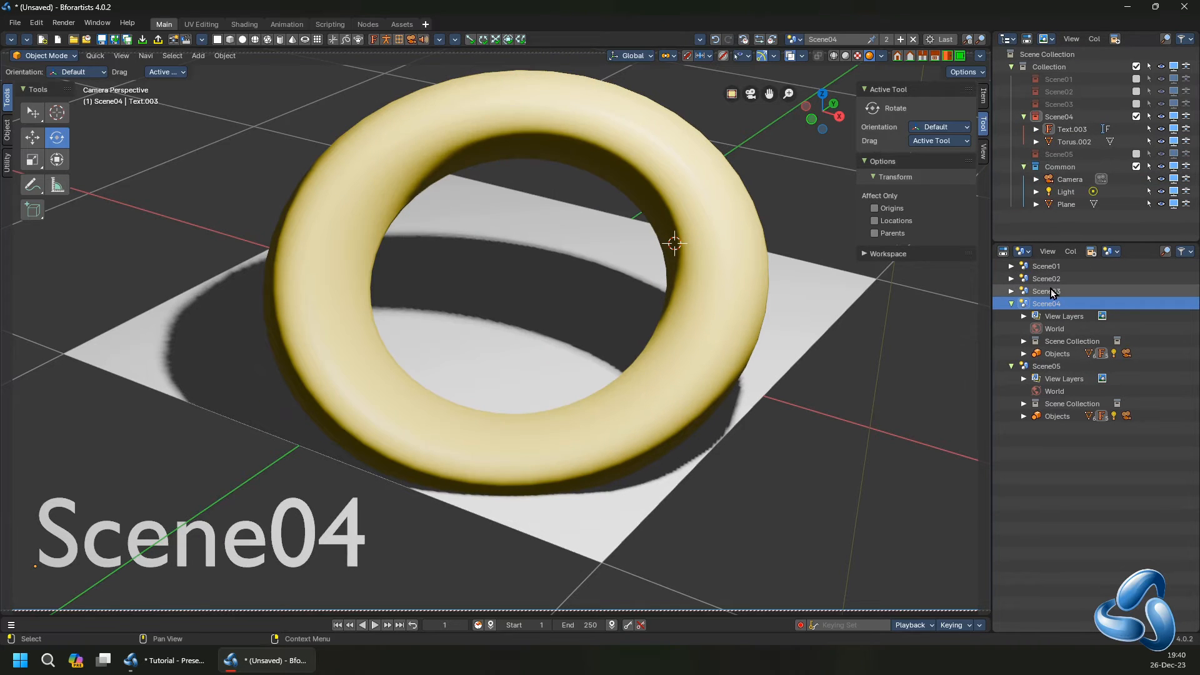
Switch through Scene02, Scene01, Scene03 and back, collapsing the Scene04 details.
click(1046, 278)
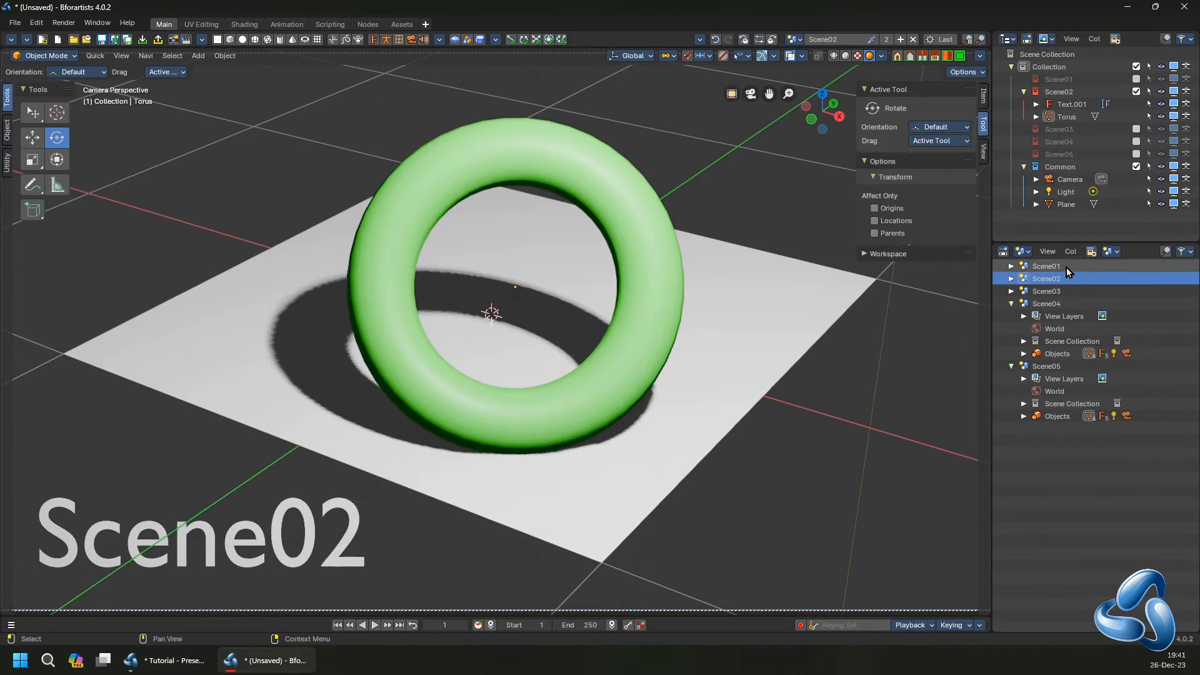
click(1047, 266)
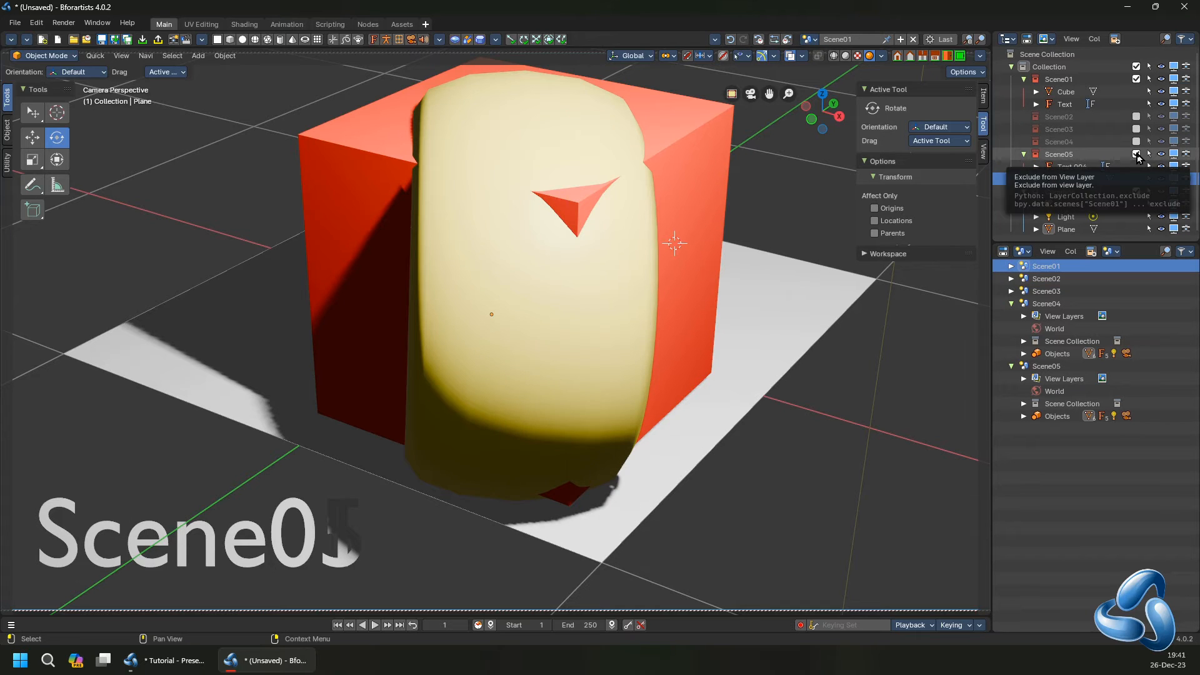
click(1136, 154)
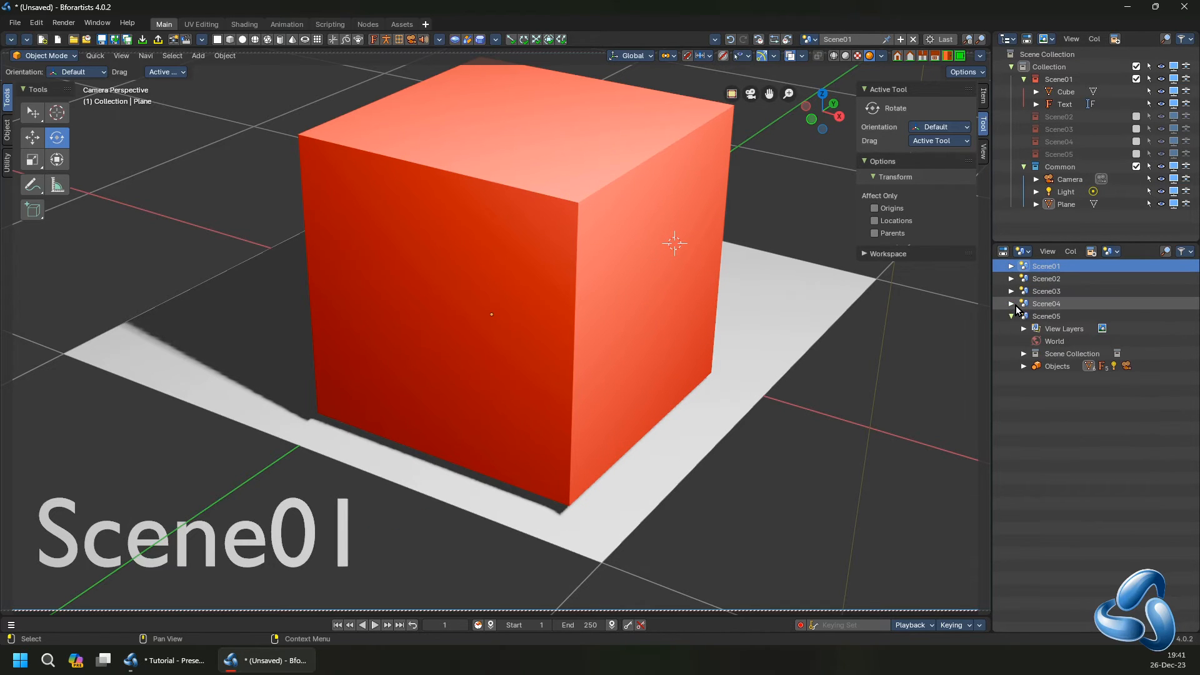
click(1047, 291)
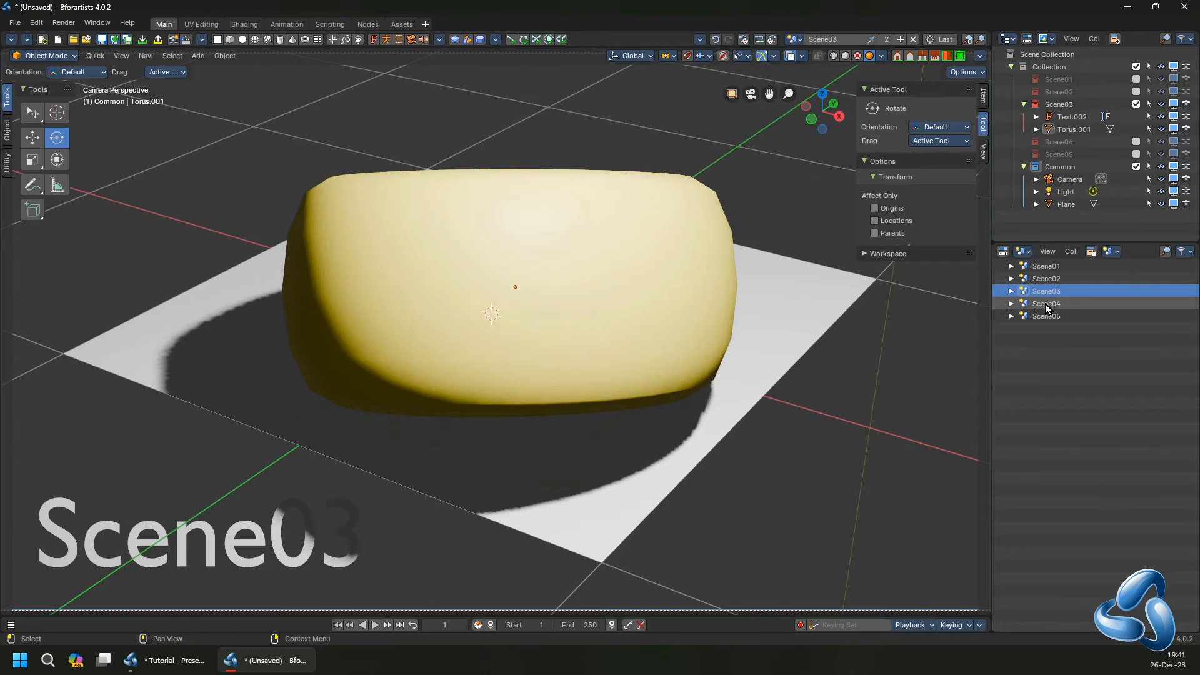
click(1047, 278)
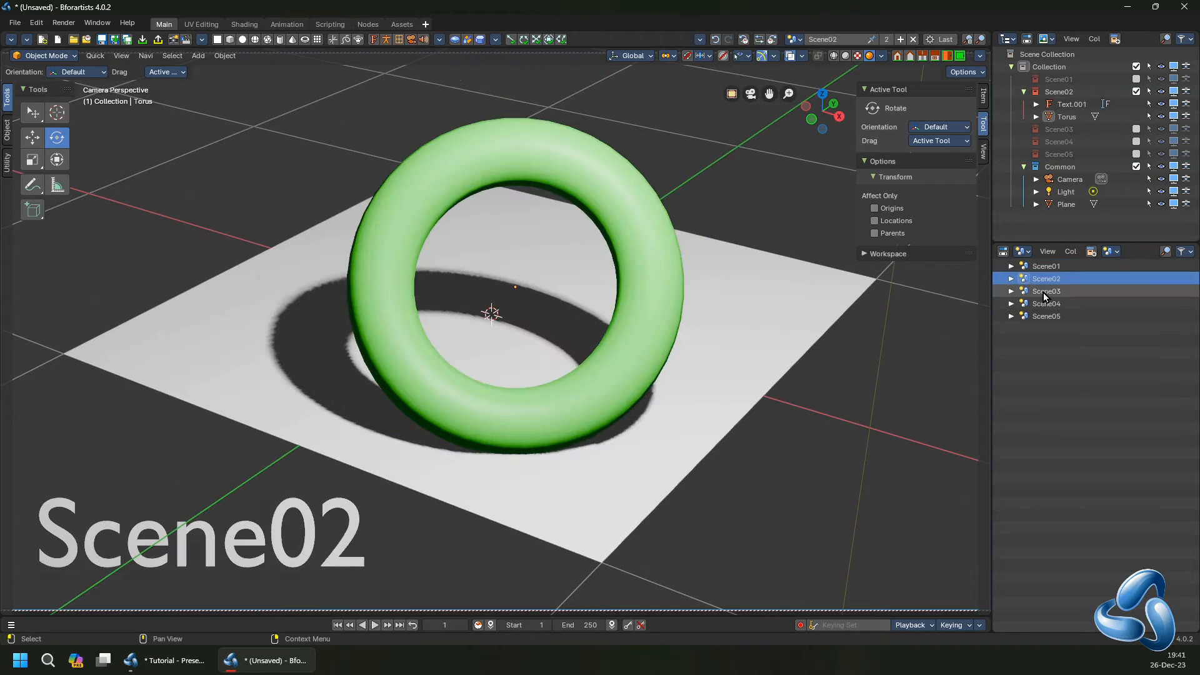
click(165, 660)
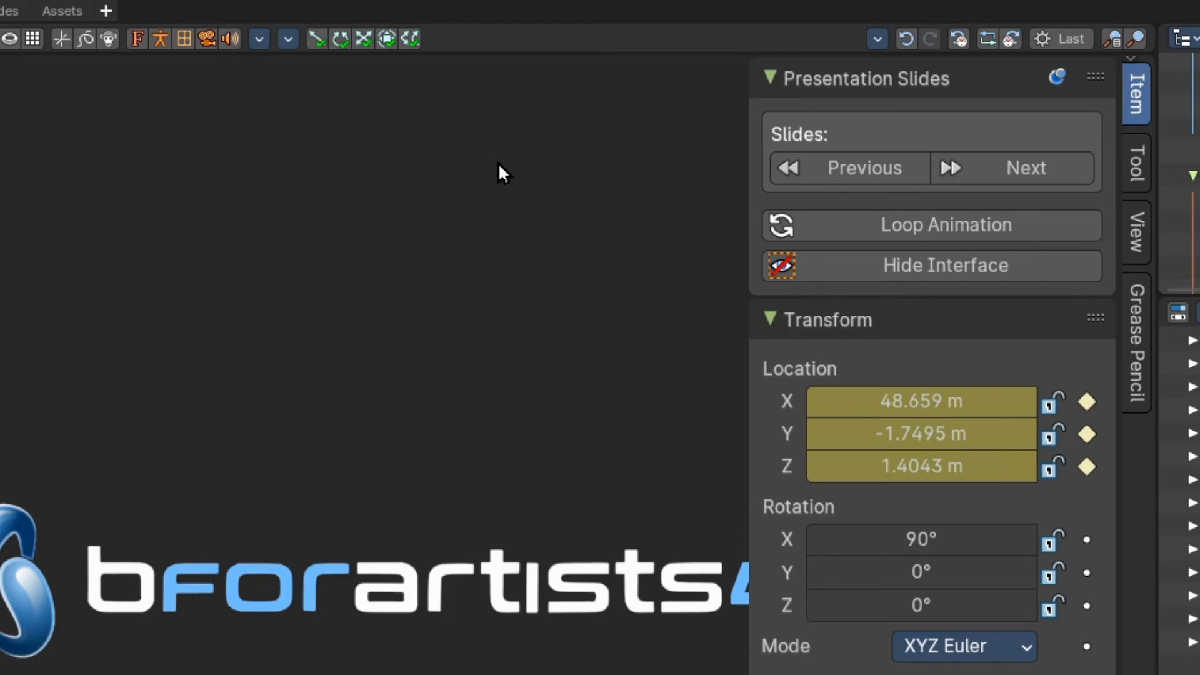
Step back and forward through slides with Previous and Next, reaching the Summary slide.
click(863, 167)
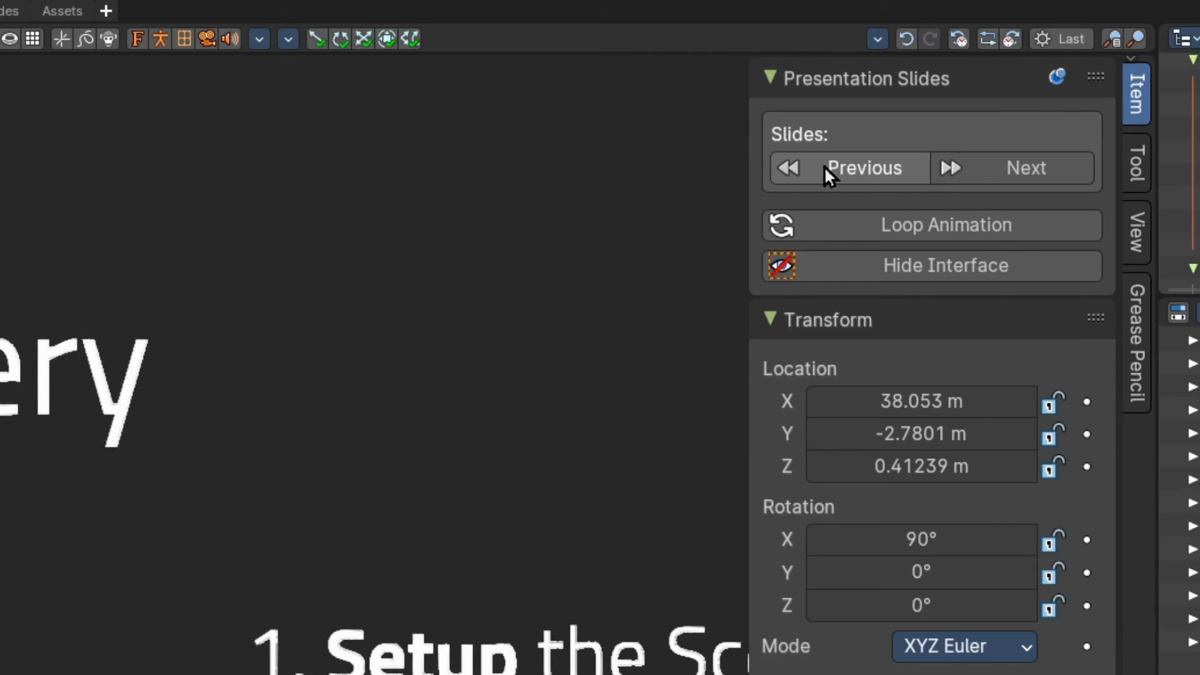
click(1025, 167)
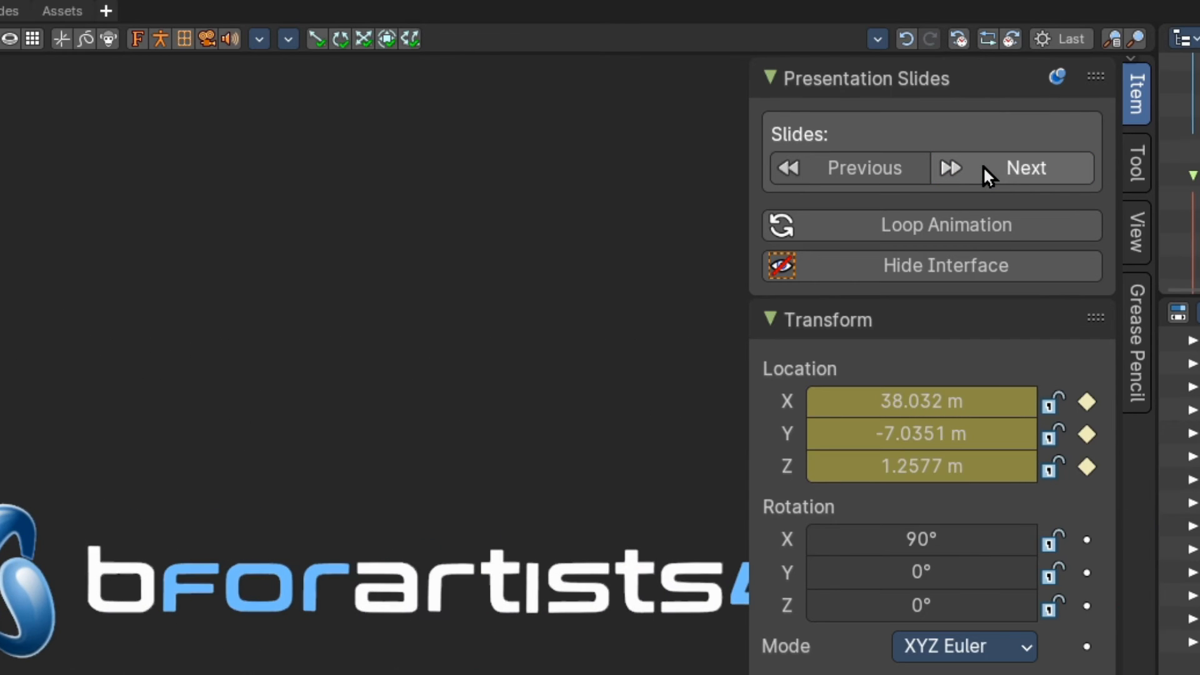
click(1026, 167)
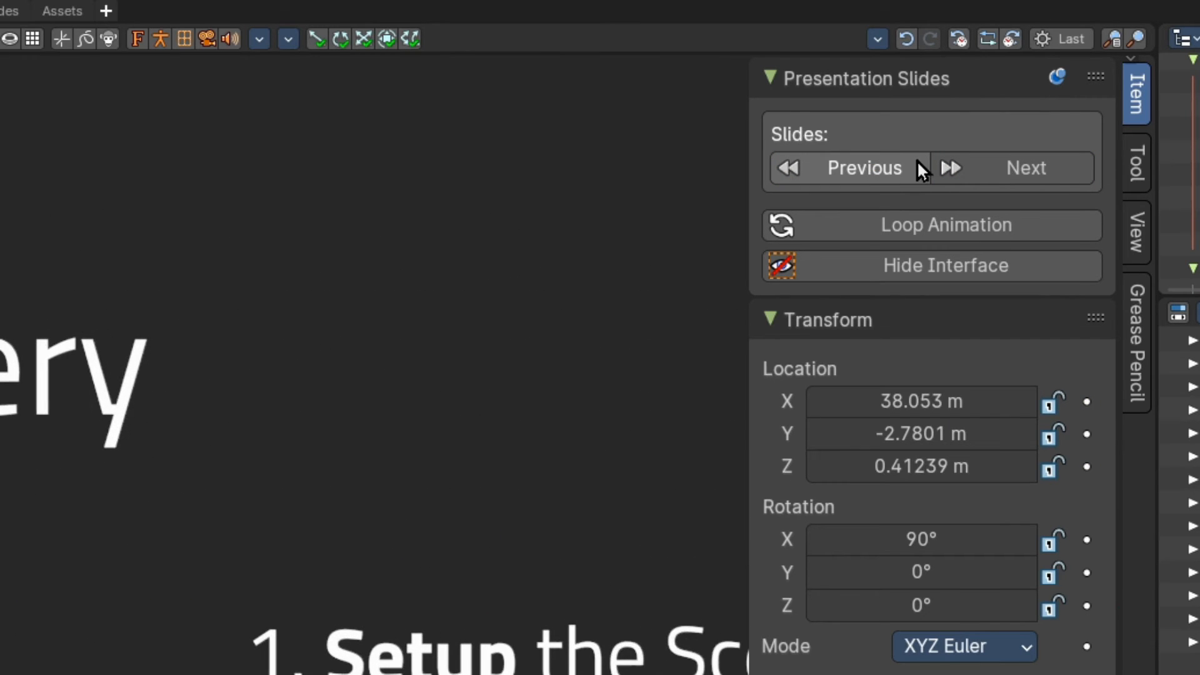
click(1025, 168)
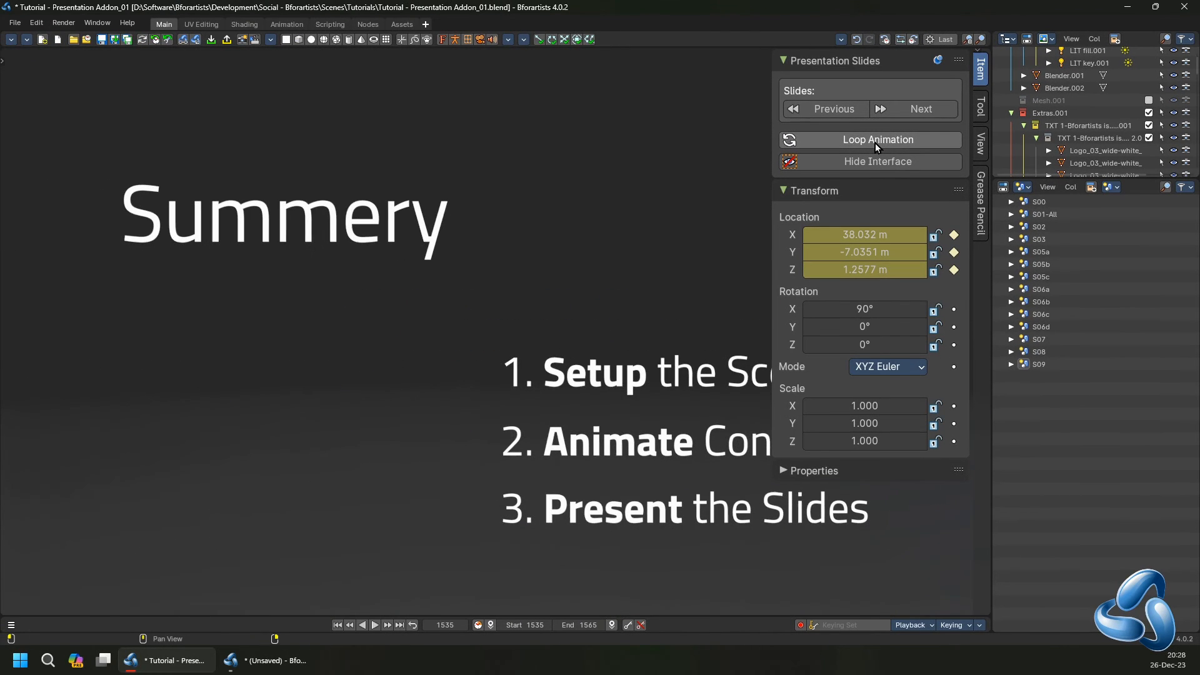
Hide the interface so the slide fills the window.
click(877, 162)
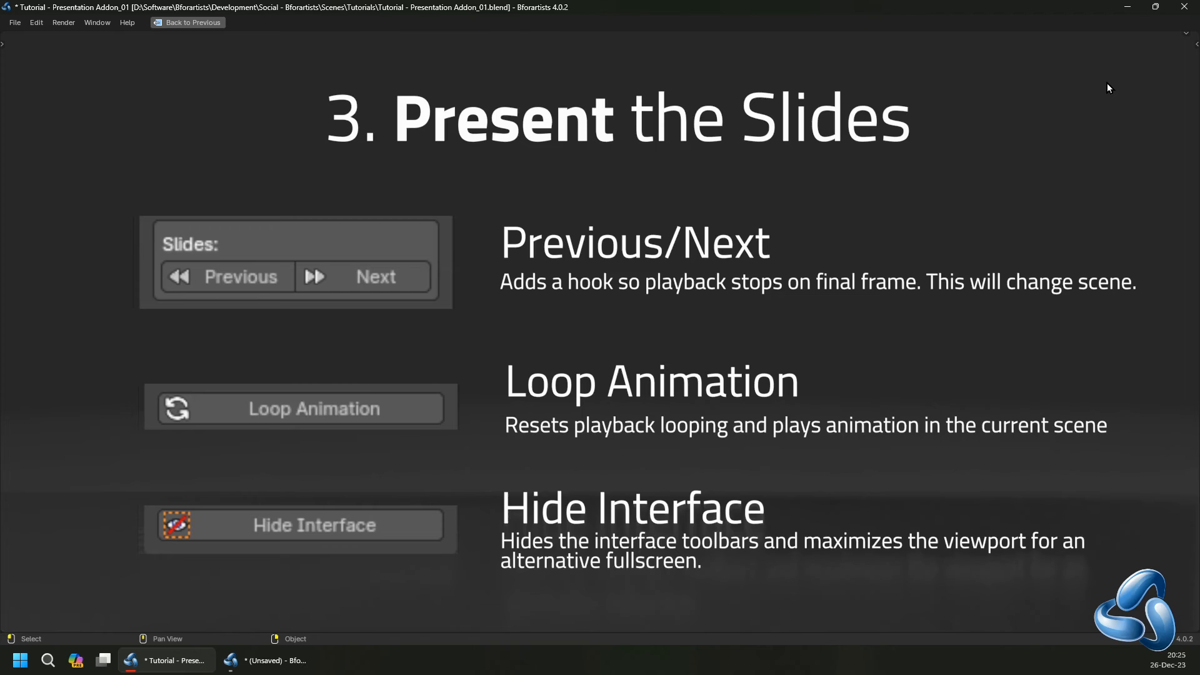
mouse_move(306, 218)
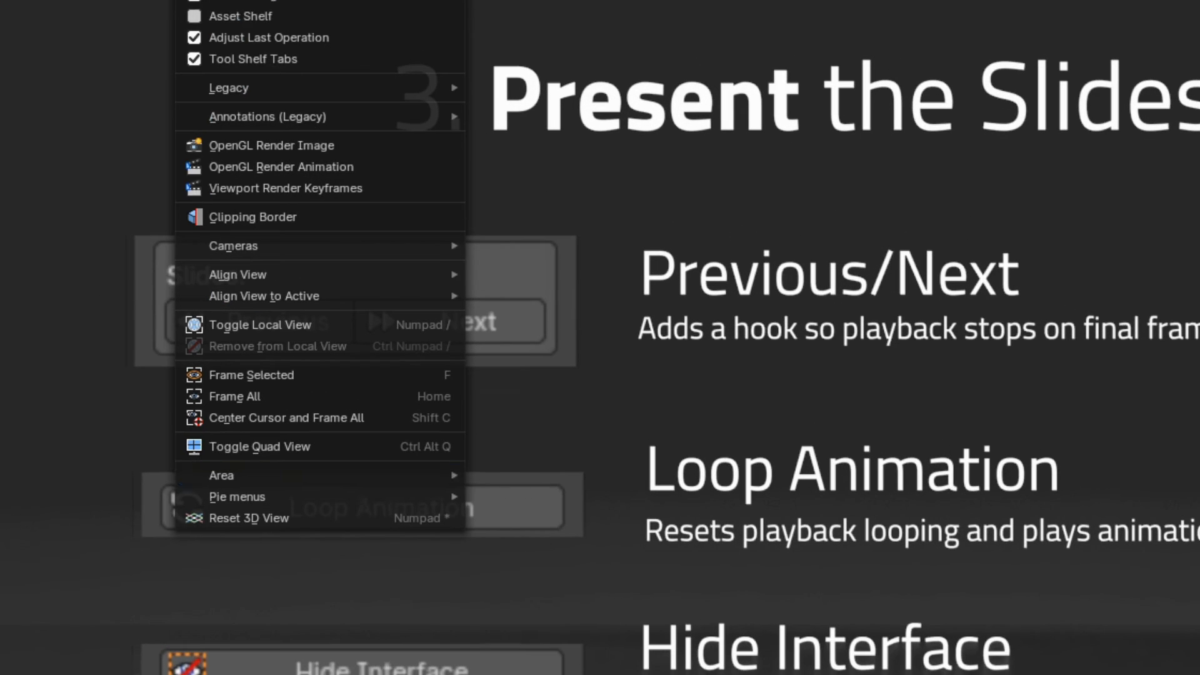
click(457, 309)
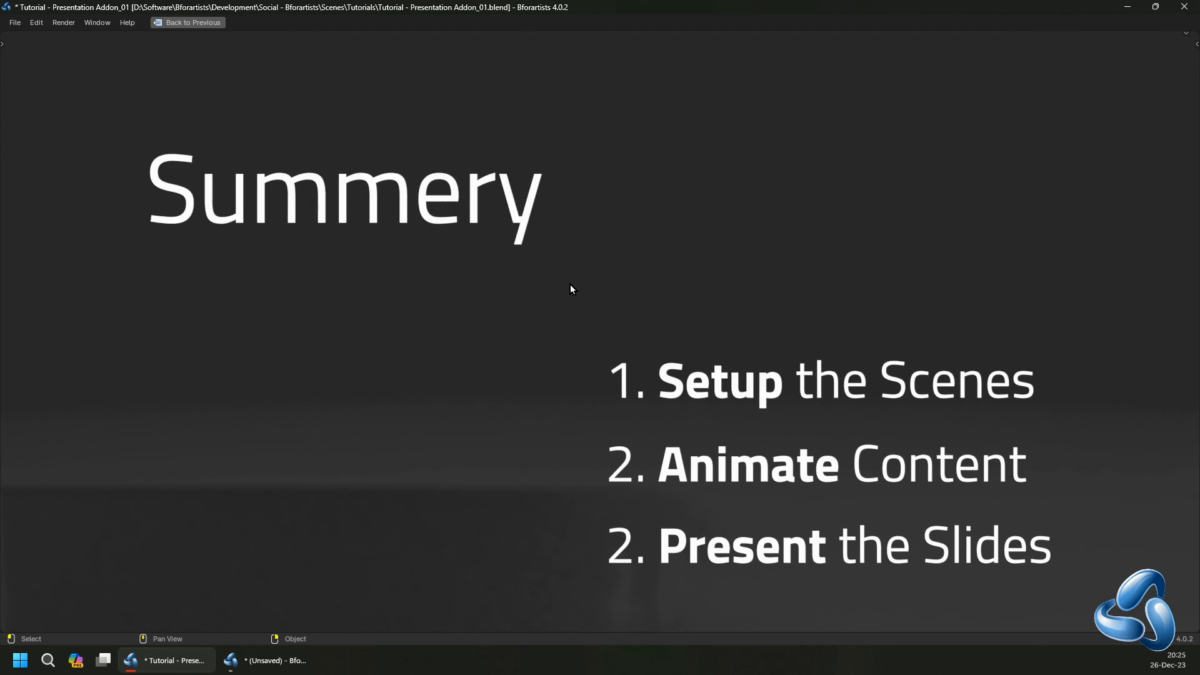
mouse_move(574, 204)
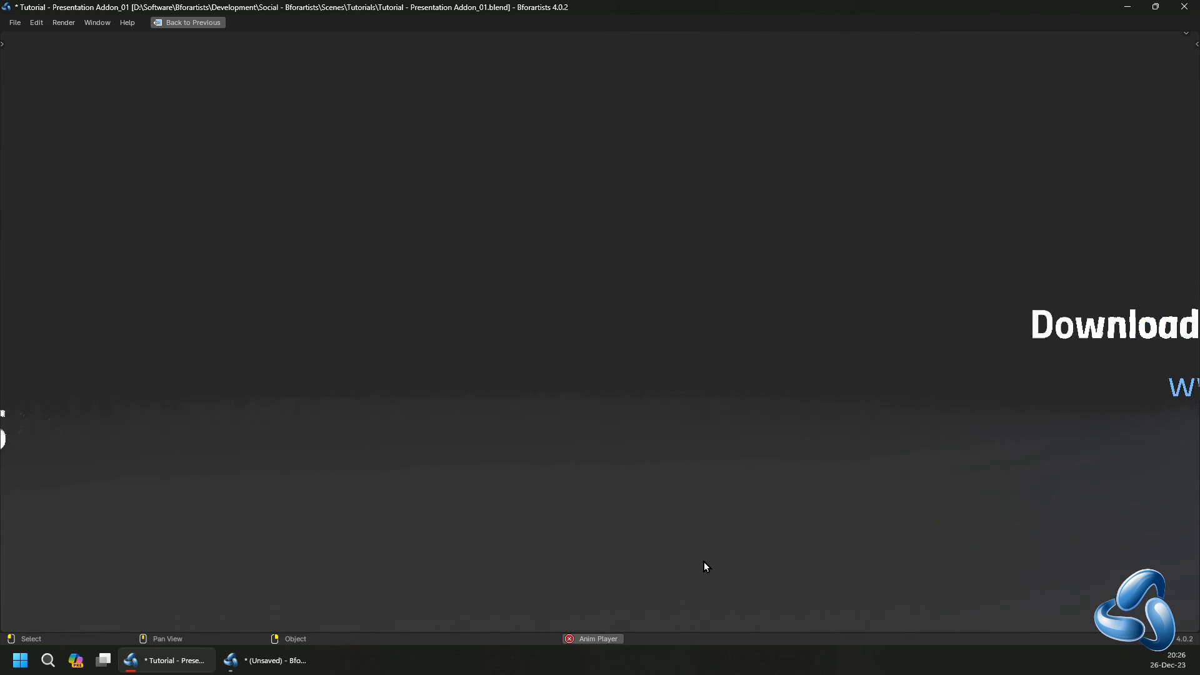
mouse_move(739, 167)
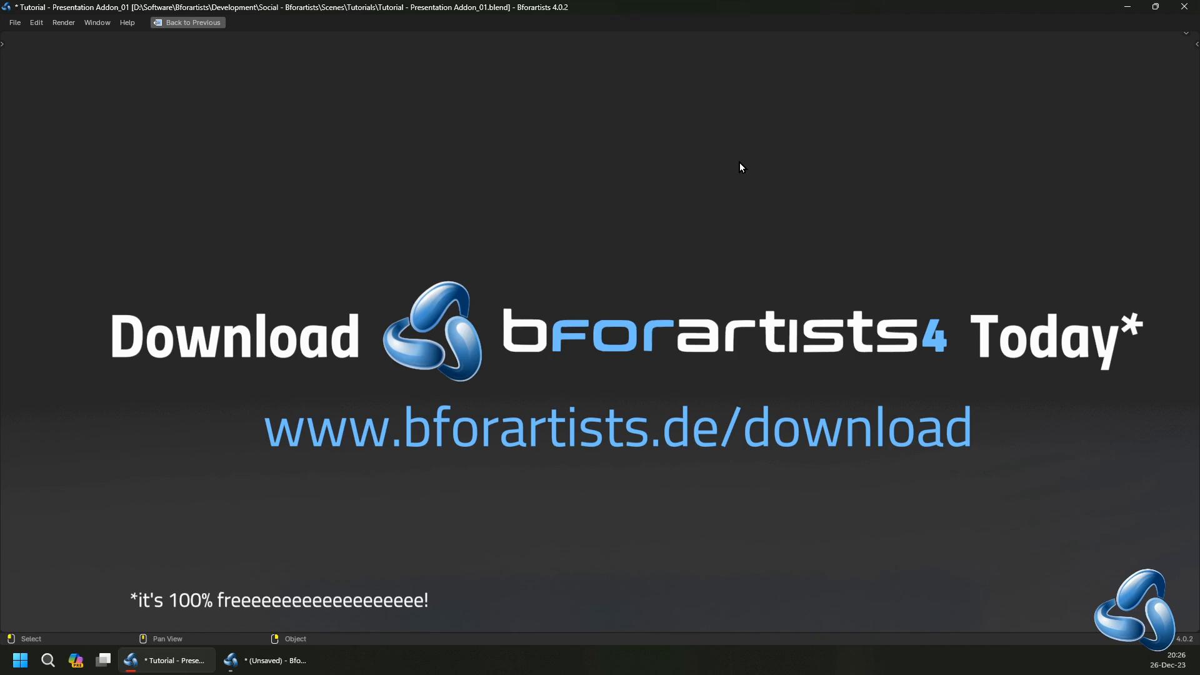